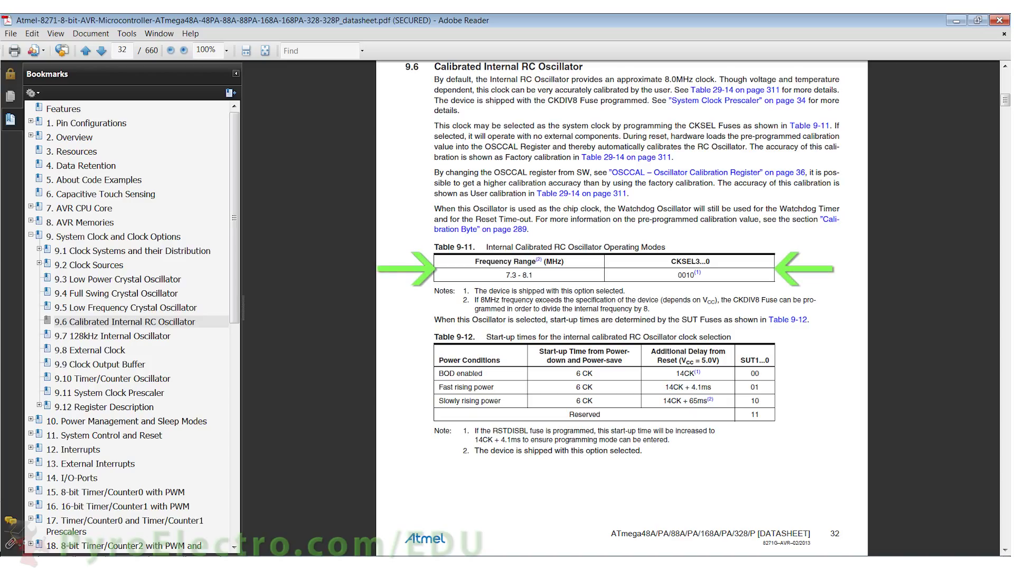
Go to the Arduino language reference and read the millis() function page.
{"action": "left_click", "coordinate": [101, 51]}
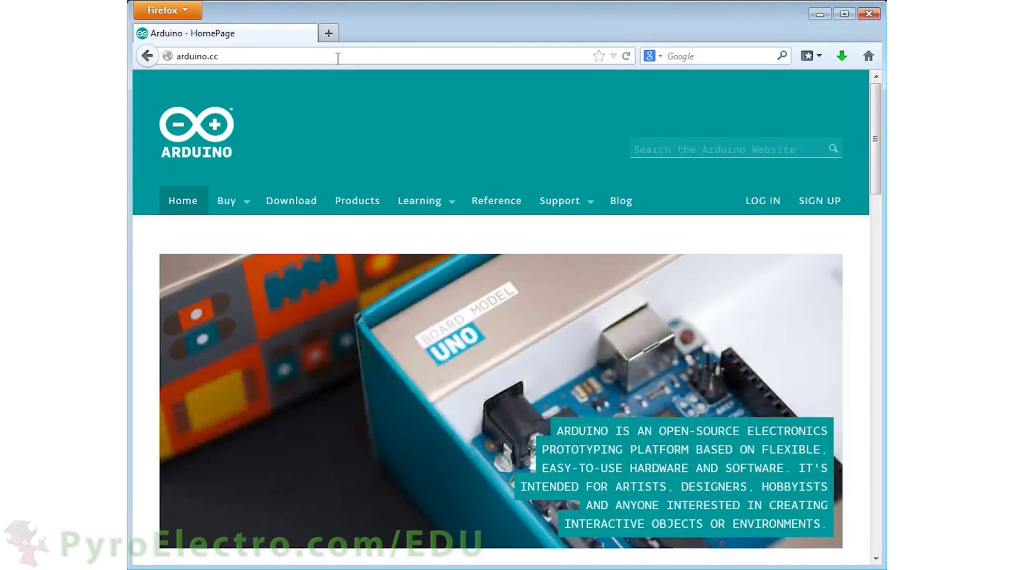
{"action": "mouse_move", "coordinate": [496, 200]}
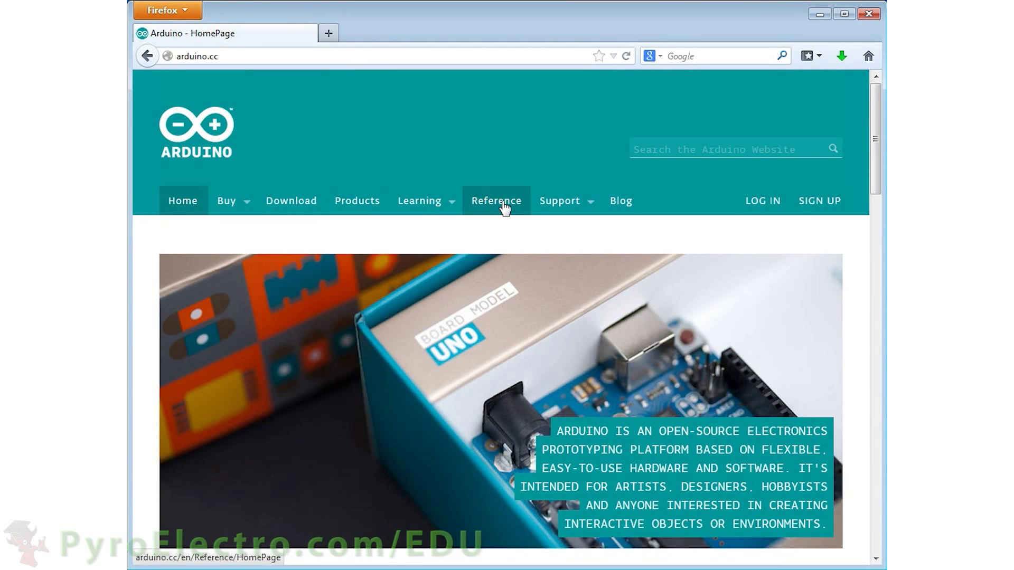
{"action": "left_click", "coordinate": [495, 200]}
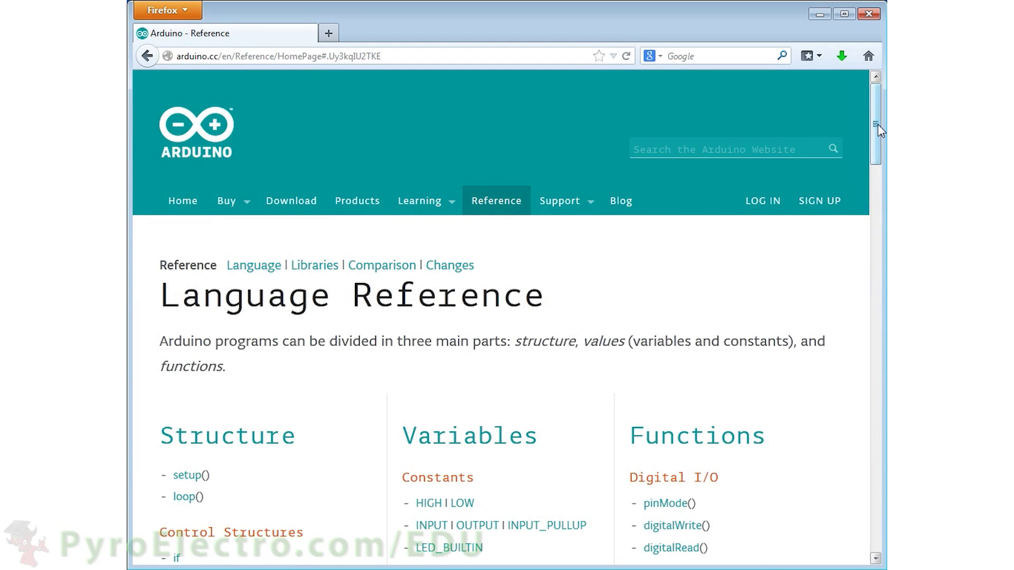
{"action": "scroll", "scroll_direction": "down", "scroll_amount": 3}
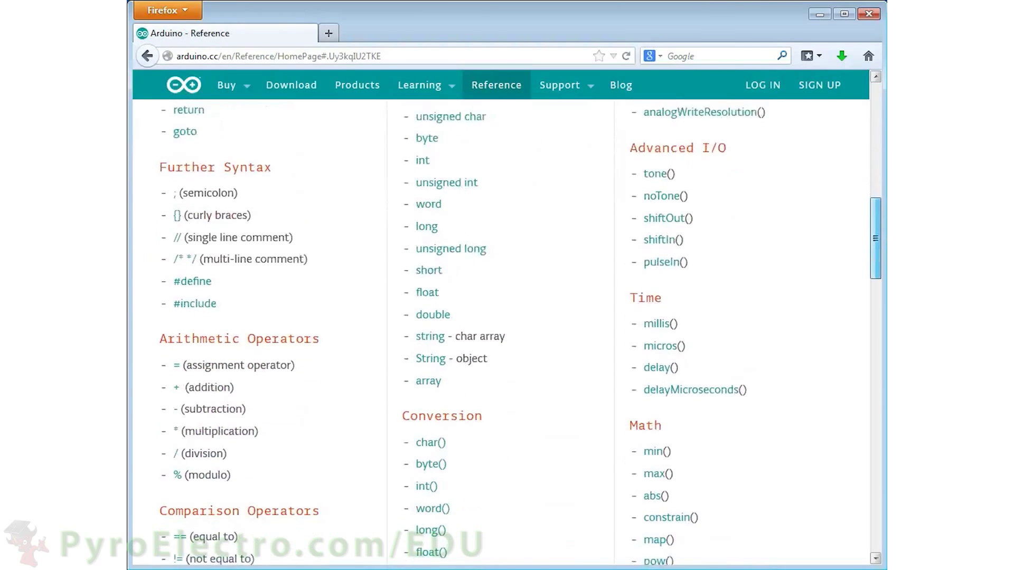
{"action": "scroll", "scroll_direction": "down", "scroll_amount": 3}
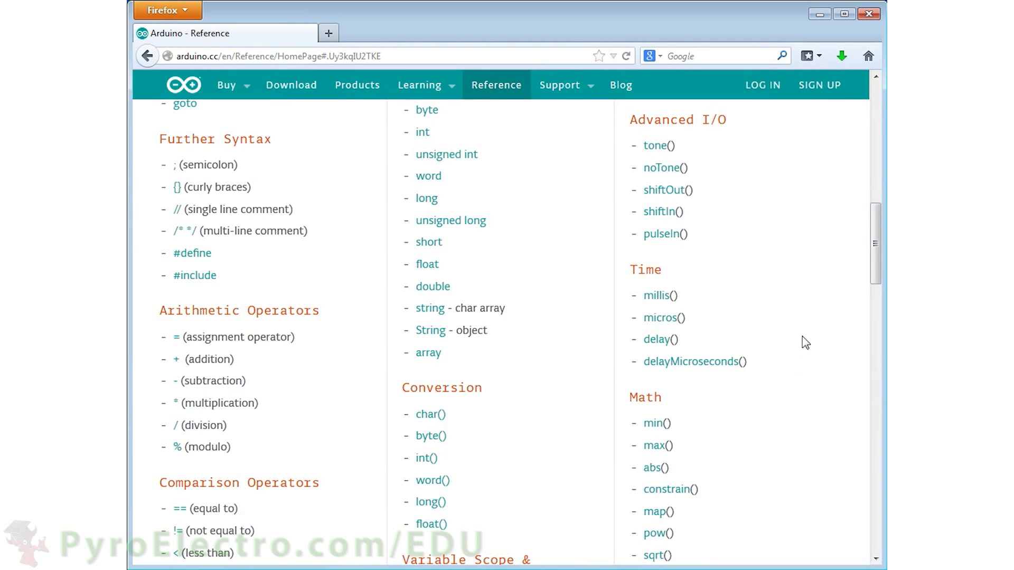
{"action": "mouse_move", "coordinate": [658, 296]}
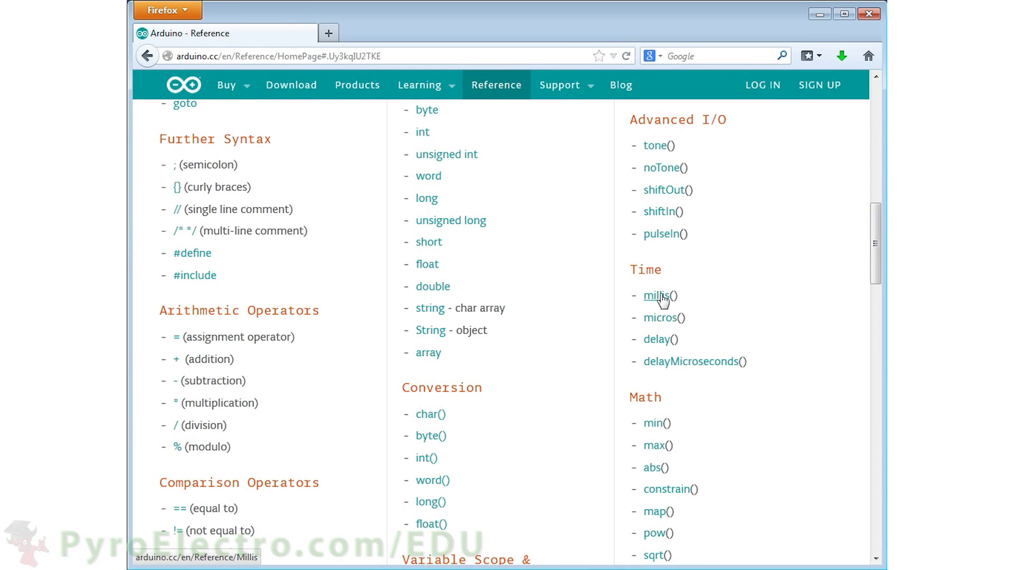
{"action": "left_click", "coordinate": [657, 296]}
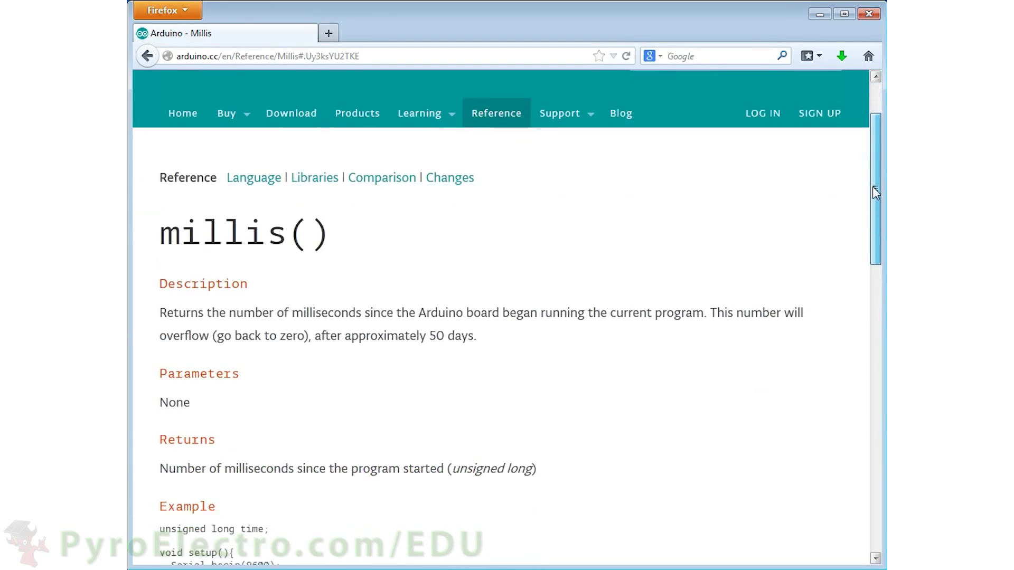
{"action": "scroll", "scroll_direction": "down", "scroll_amount": 3}
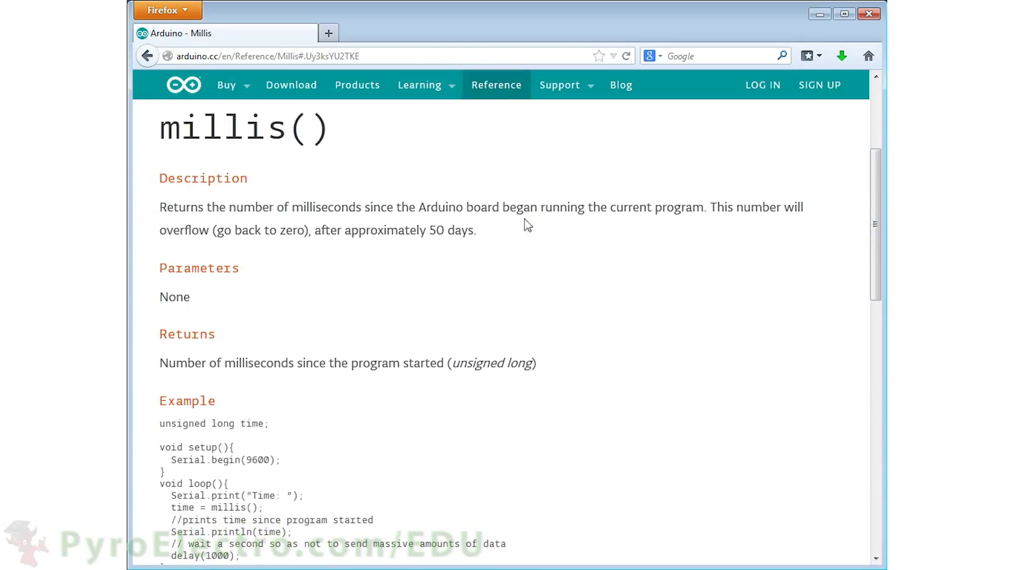
{"action": "mouse_move", "coordinate": [165, 261]}
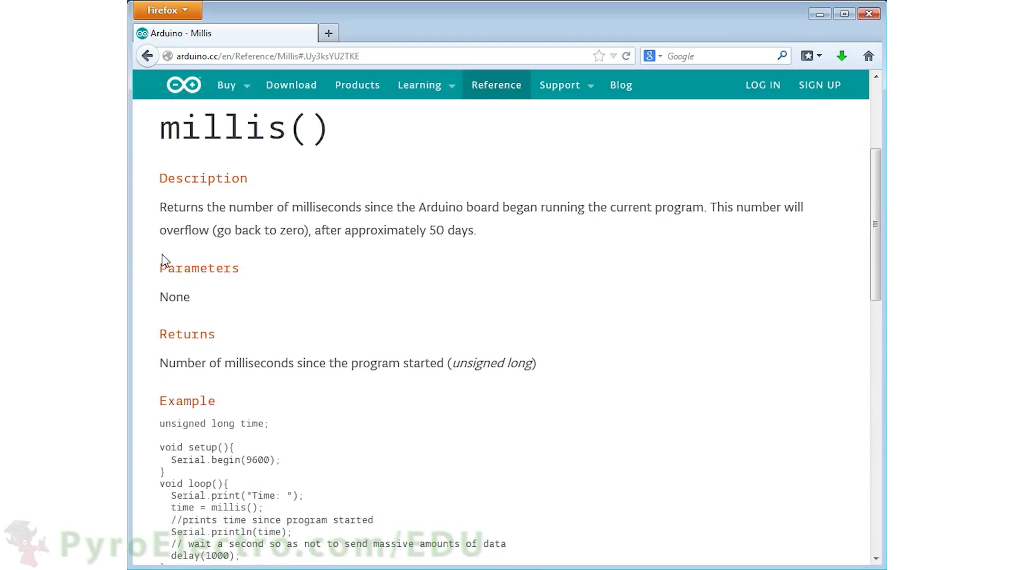
{"action": "scroll", "scroll_direction": "down", "scroll_amount": 3}
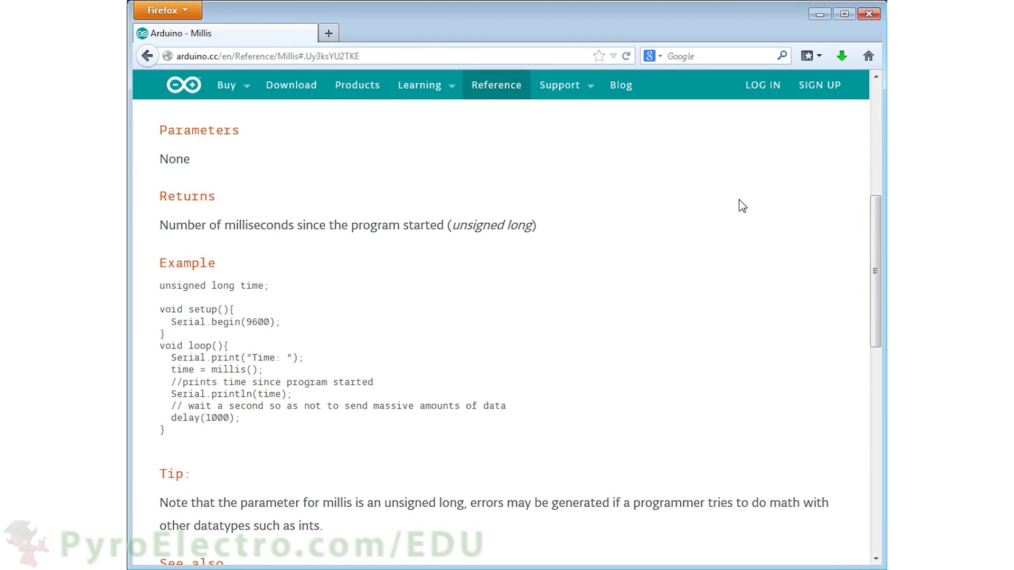
Return to the reference index and read the micros() function page.
{"action": "left_click", "coordinate": [146, 56]}
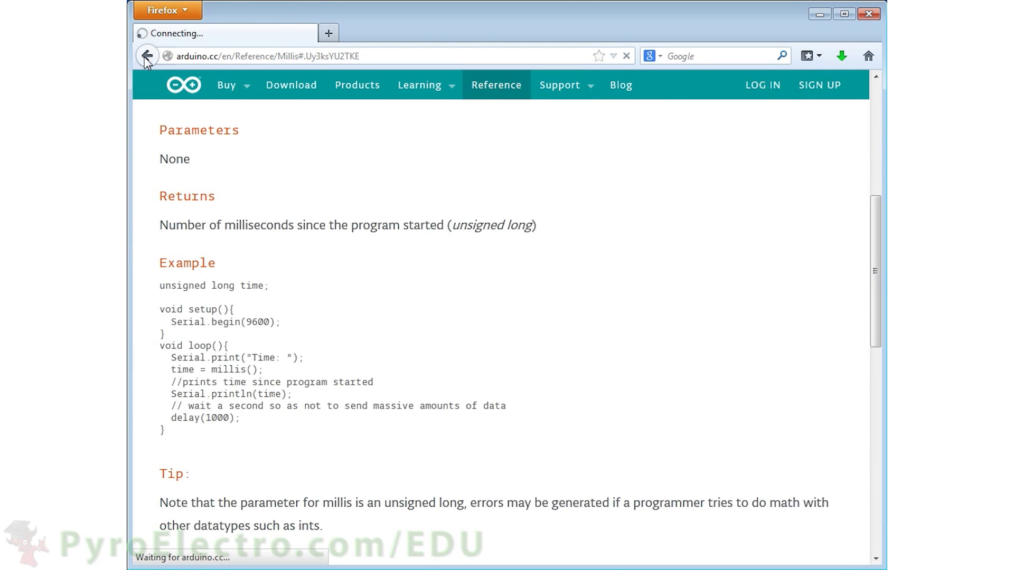
{"action": "left_click", "coordinate": [147, 56]}
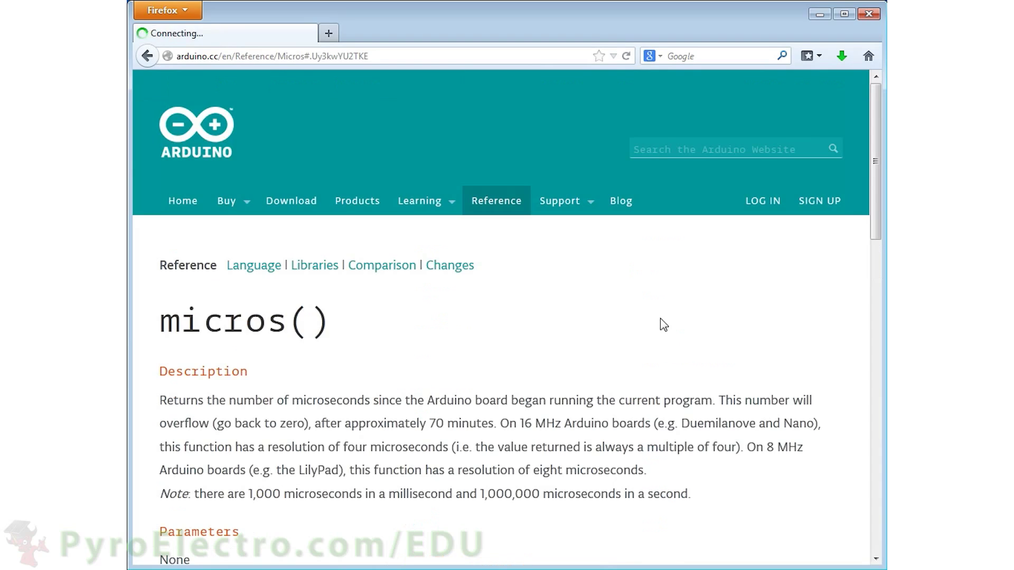
{"action": "scroll", "scroll_direction": "down", "scroll_amount": 3}
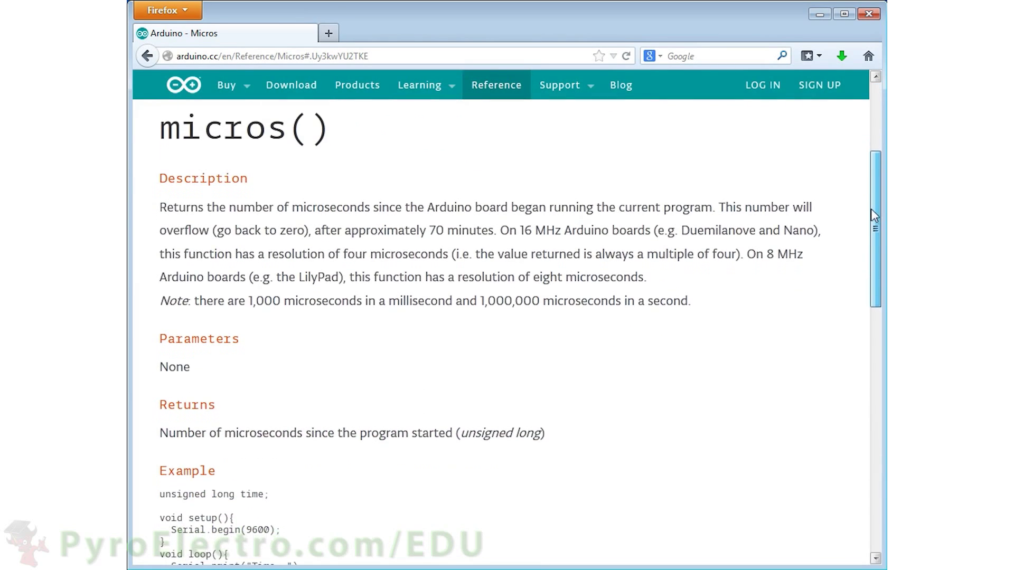
{"action": "scroll", "scroll_direction": "down", "scroll_amount": 3}
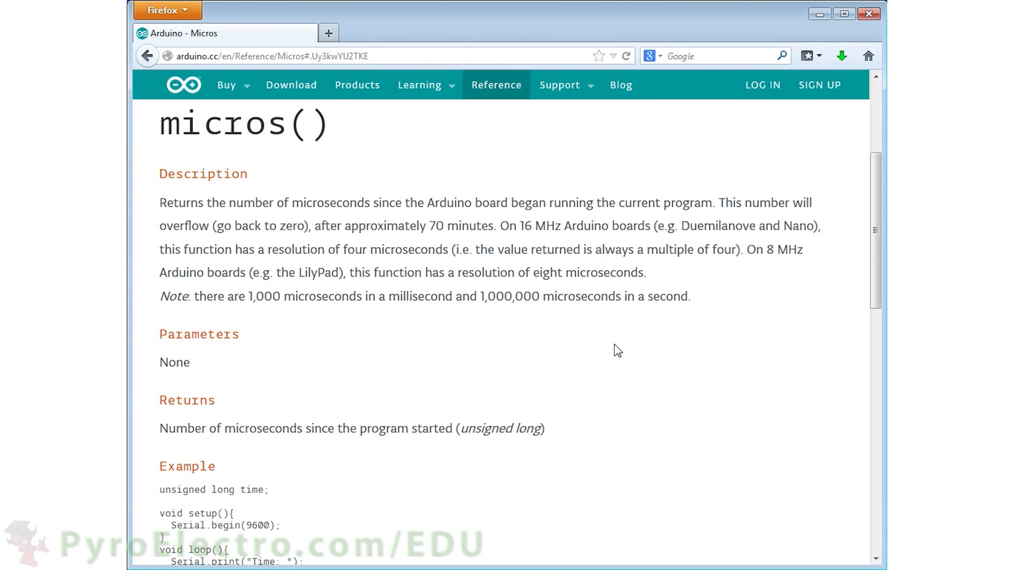
{"action": "mouse_move", "coordinate": [440, 367]}
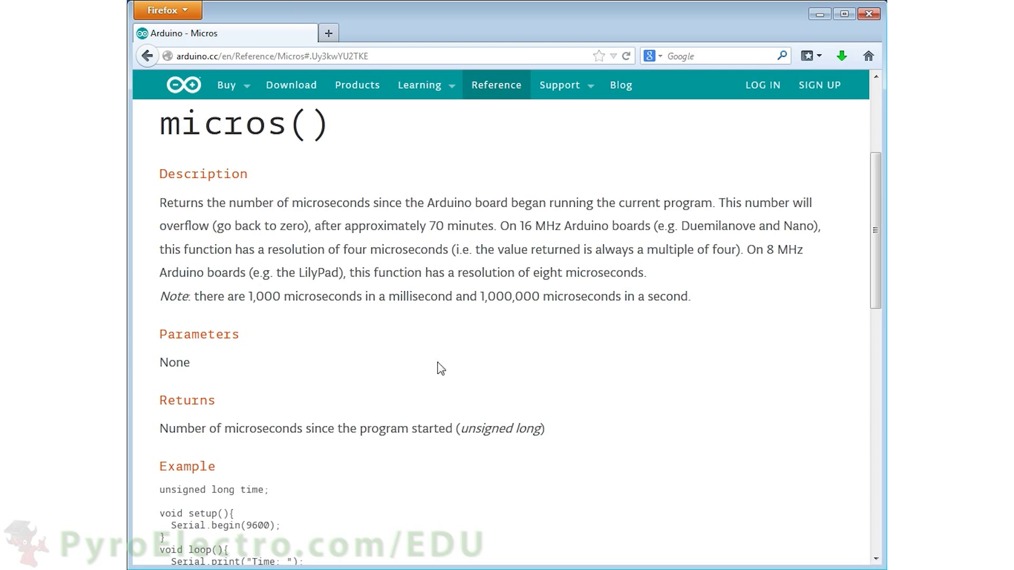
{"action": "scroll", "scroll_direction": "down", "scroll_amount": 3}
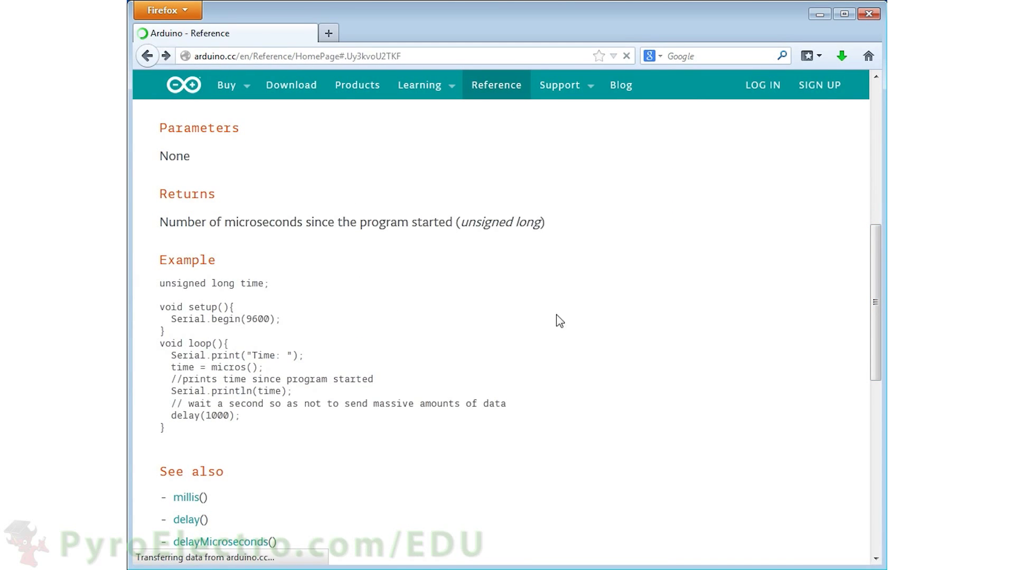
Read the delay() reference page on the Arduino website.
{"action": "left_click", "coordinate": [186, 519]}
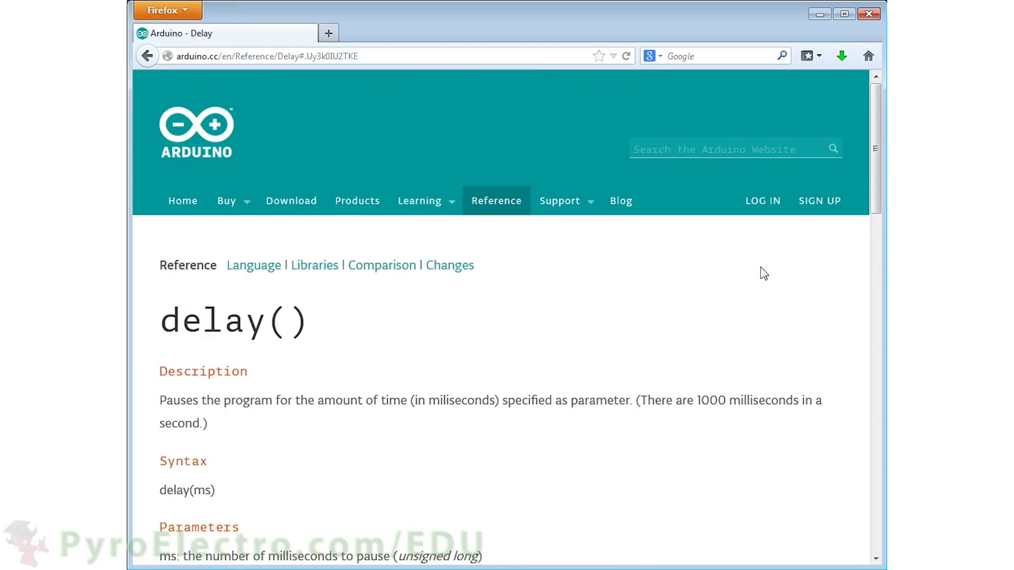
{"action": "scroll", "scroll_direction": "down", "scroll_amount": 3}
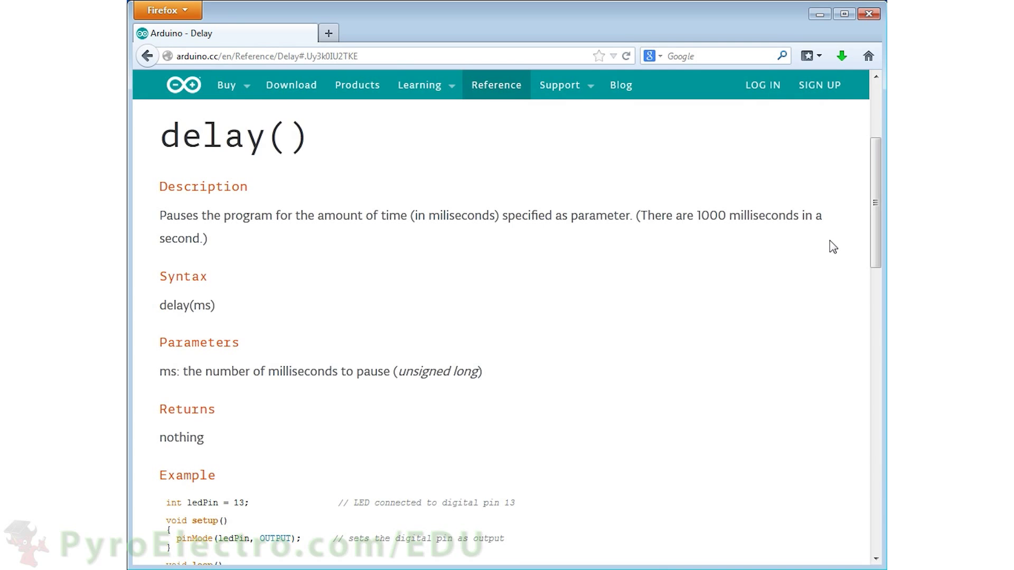
{"action": "scroll", "scroll_direction": "down", "scroll_amount": 3}
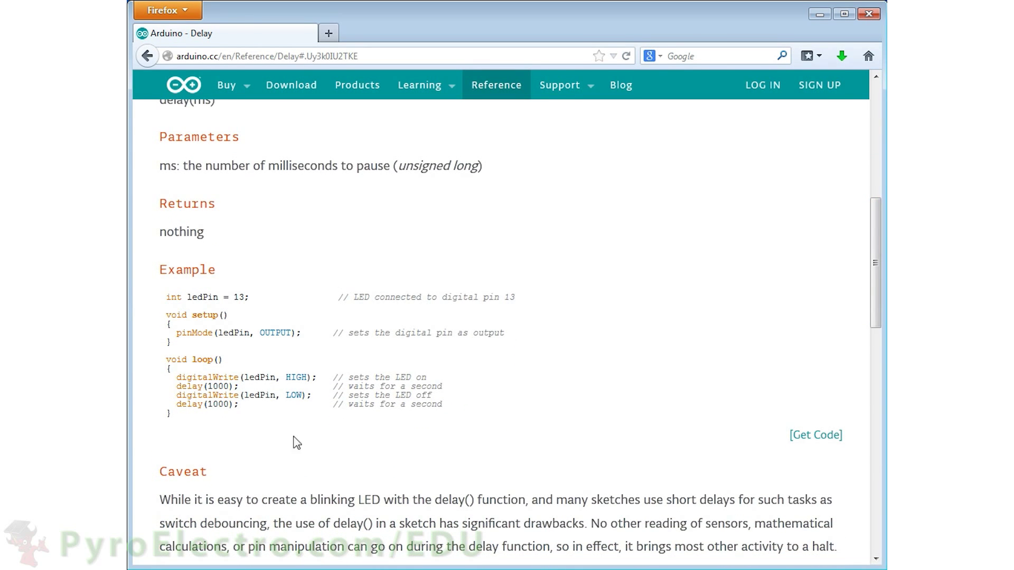
{"action": "mouse_move", "coordinate": [146, 56]}
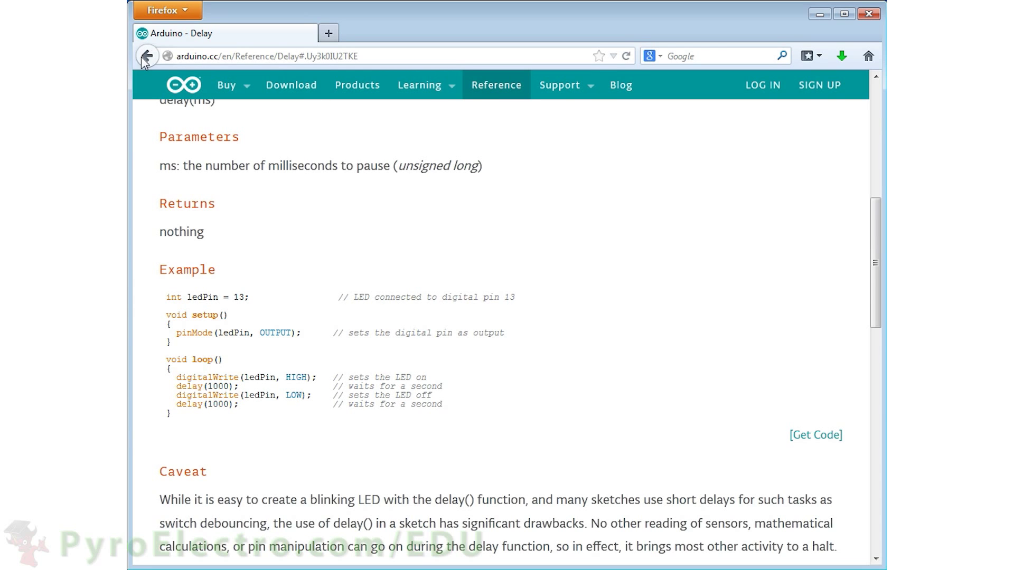
Read the delayMicroseconds() reference down to its pin 8 pulsing example, then return to the IDE.
{"action": "left_click", "coordinate": [147, 56]}
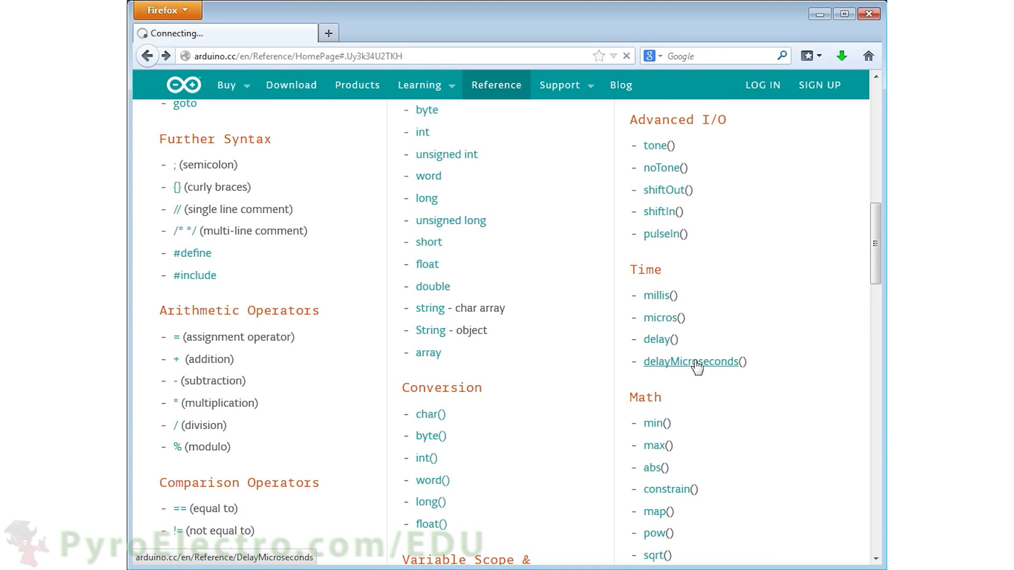
{"action": "left_click", "coordinate": [689, 361]}
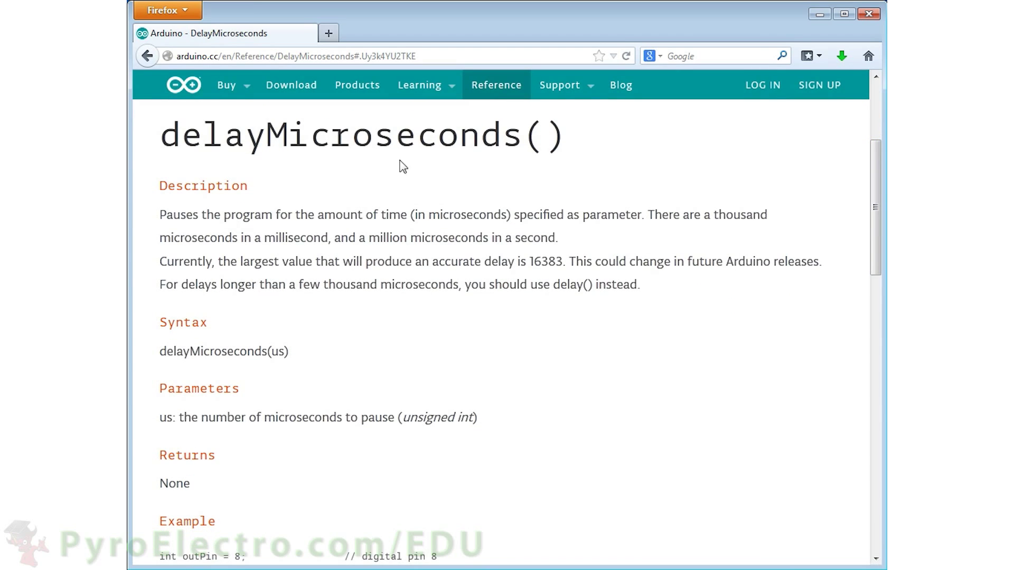
{"action": "mouse_move", "coordinate": [137, 252]}
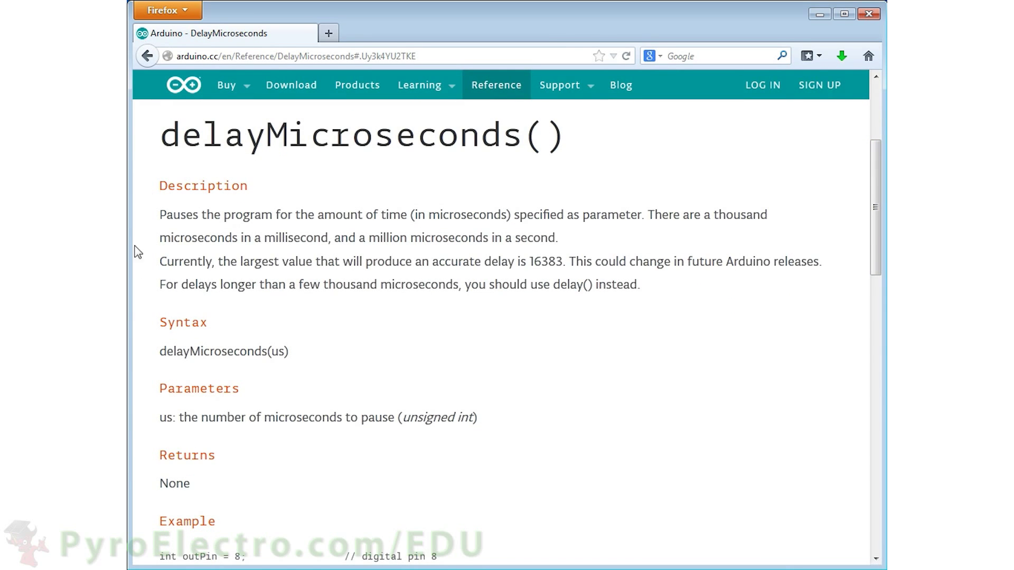
{"action": "scroll", "scroll_direction": "down", "scroll_amount": 3}
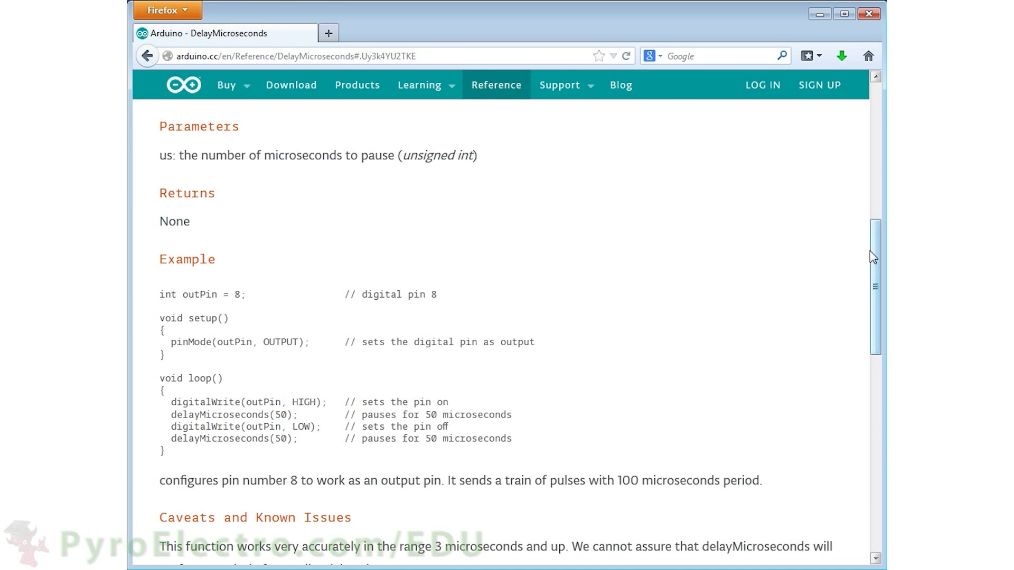
{"action": "left_click", "coordinate": [184, 85]}
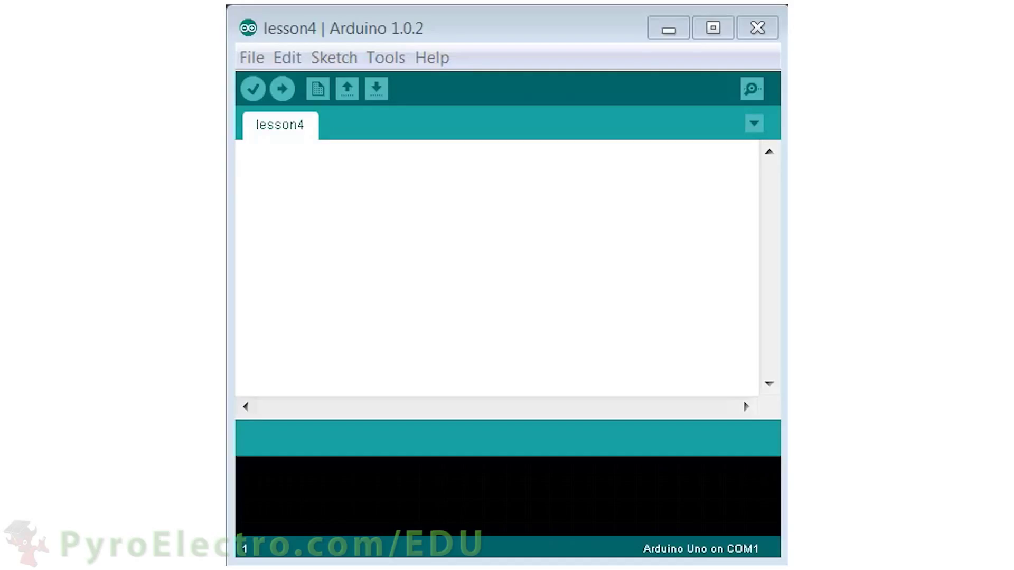
Write setup() with pinMode(13, OUTPUT) and a comment setting pin 13 as an output.
{"action": "type", "text": "void se"}
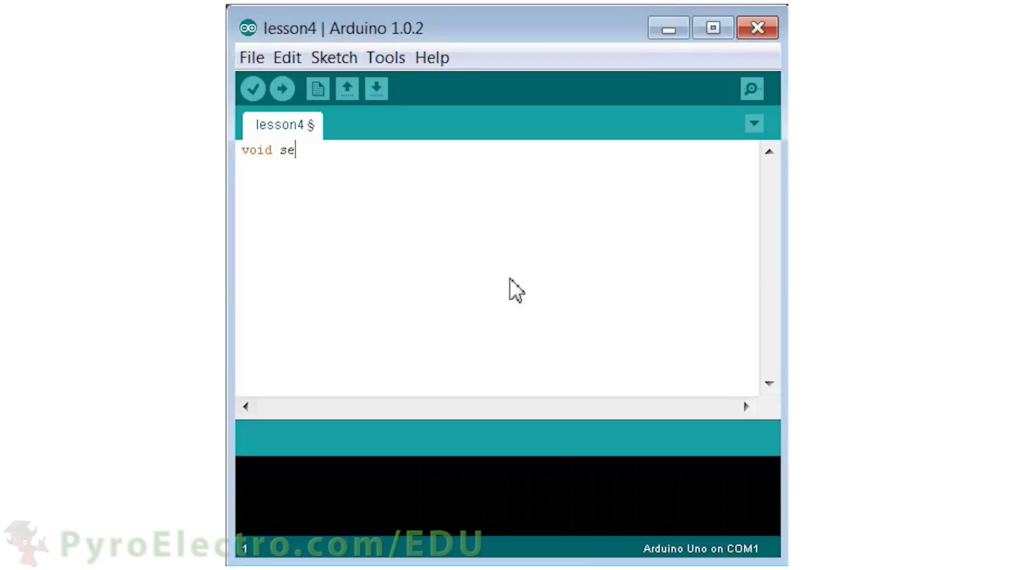
{"action": "type", "text": "tup(){"}
{"action": "type", "text": "void loop("}
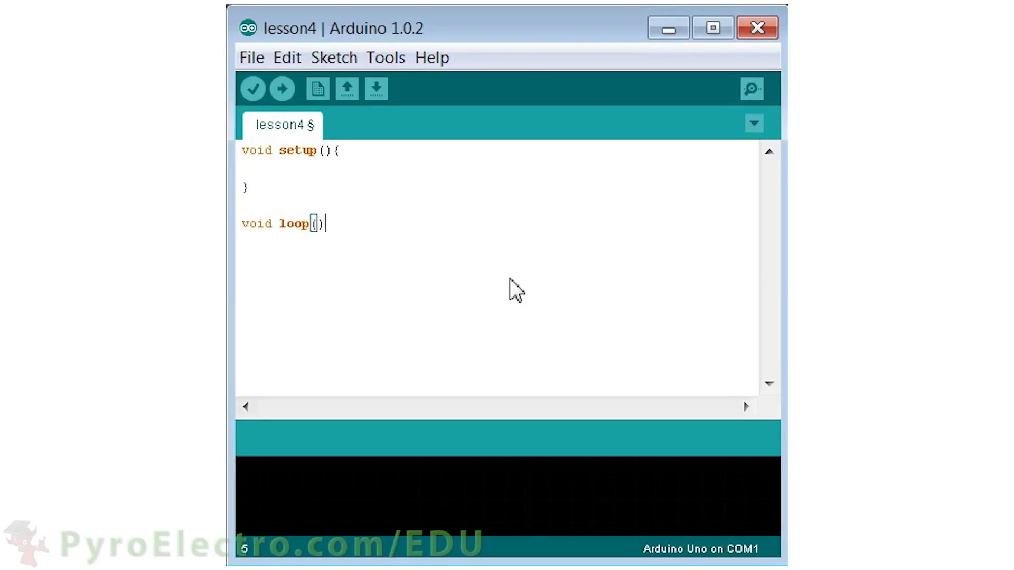
{"action": "type", "text": "{"}
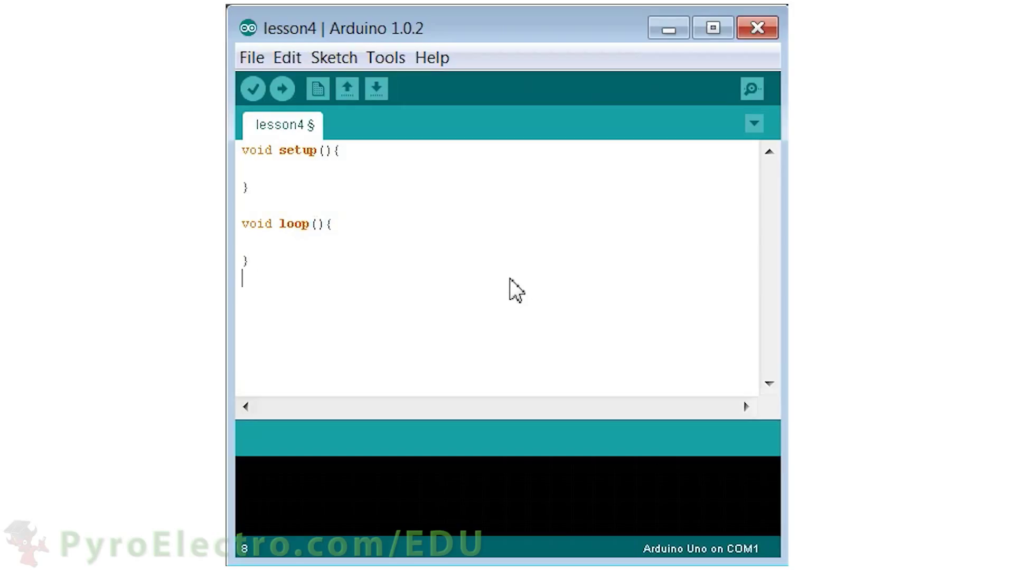
{"action": "type", "text": "pin"}
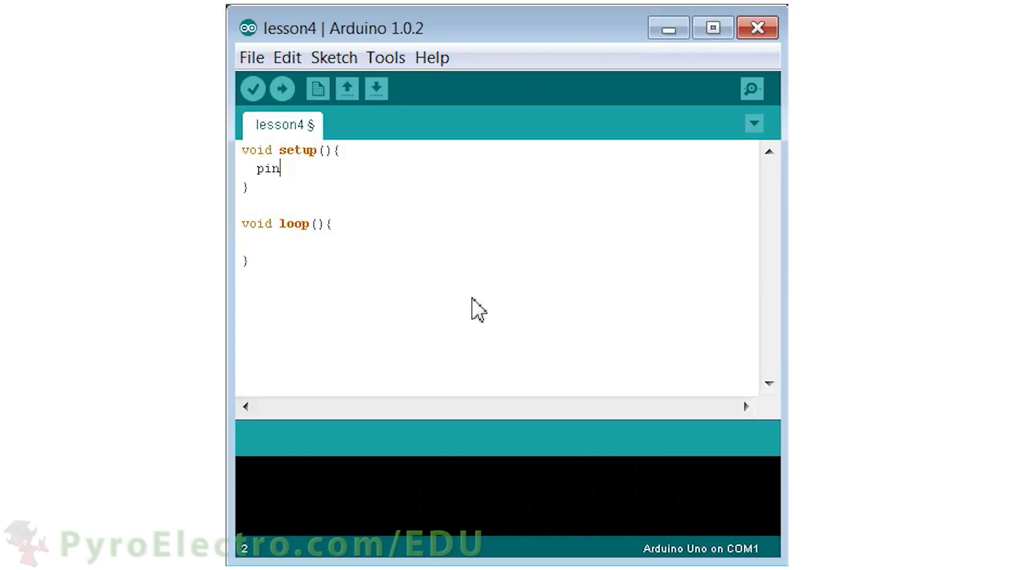
{"action": "type", "text": "Mode(13, OUTPUT)"}
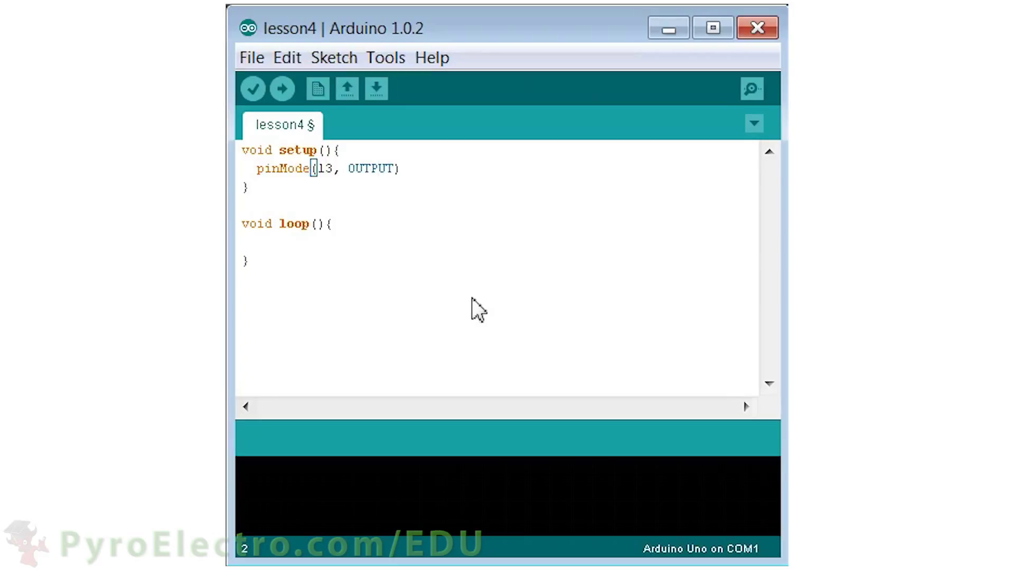
{"action": "type", "text": "; //Set Digital Pin"}
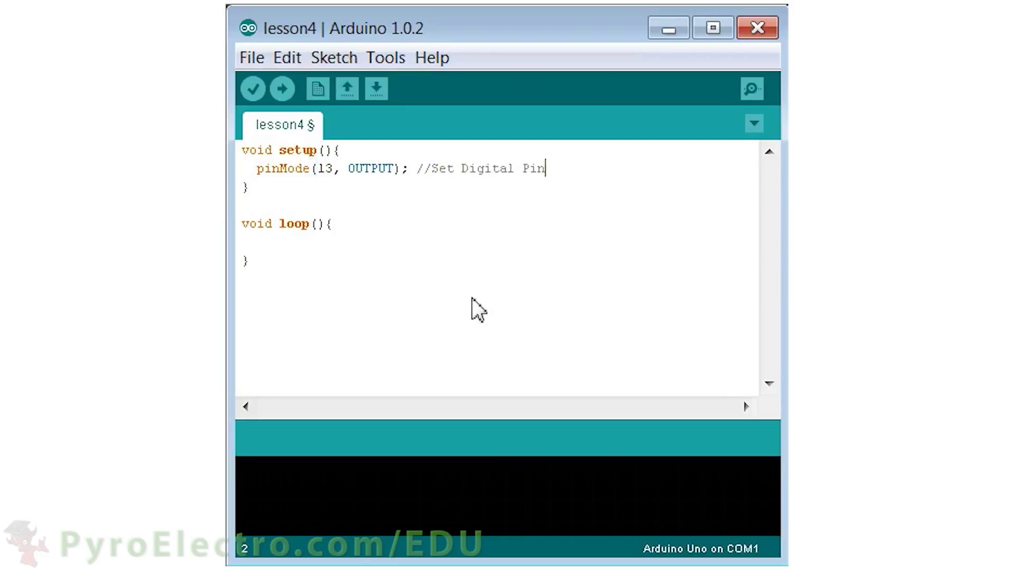
{"action": "type", "text": "13 As An Output"}
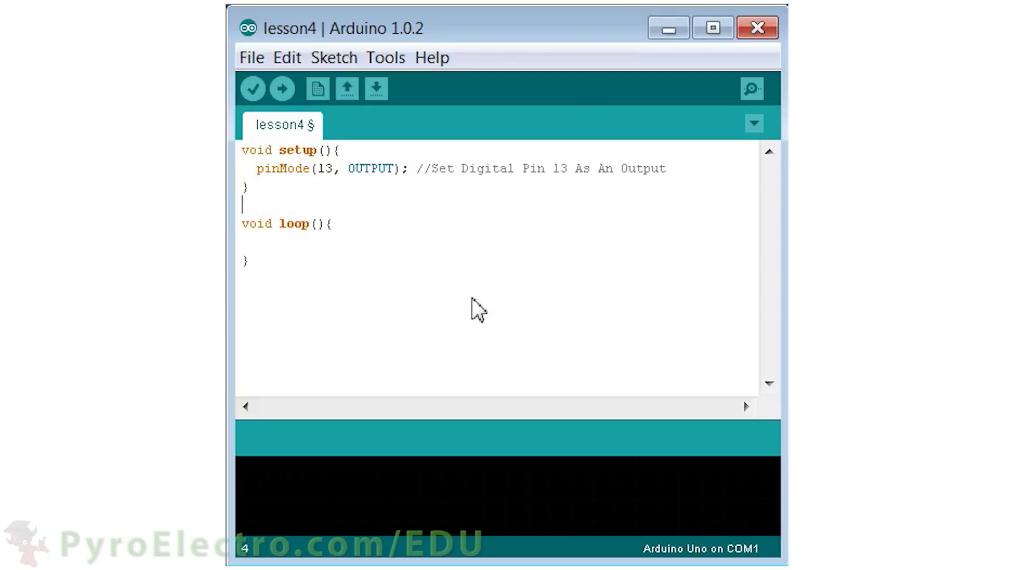
Write loop() driving pin 13 HIGH then LOW with delay(1000) waits, each line commented.
{"action": "type", "text": "digital"}
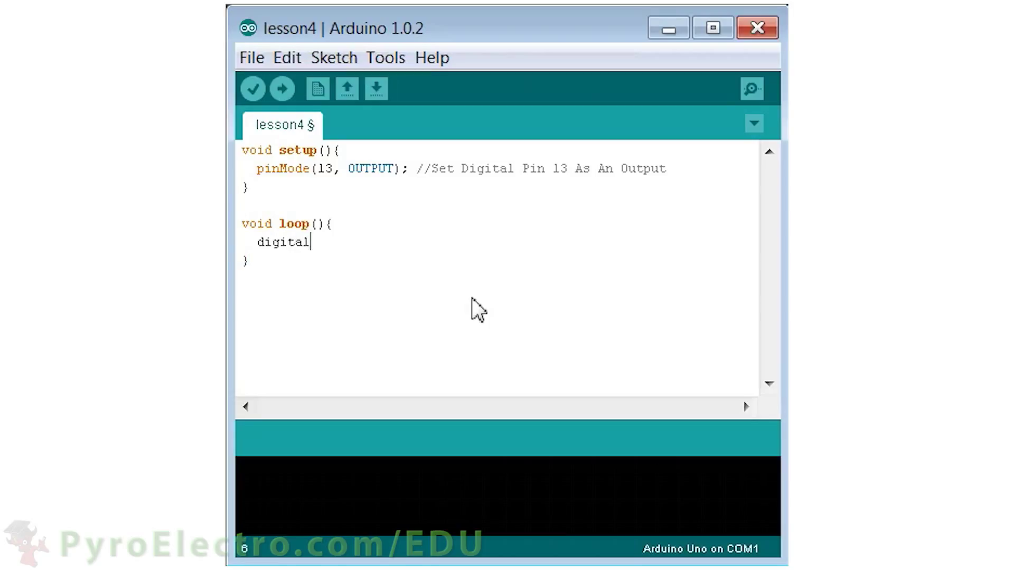
{"action": "type", "text": "Write(13, HIGH); //Set Pin 13 To"}
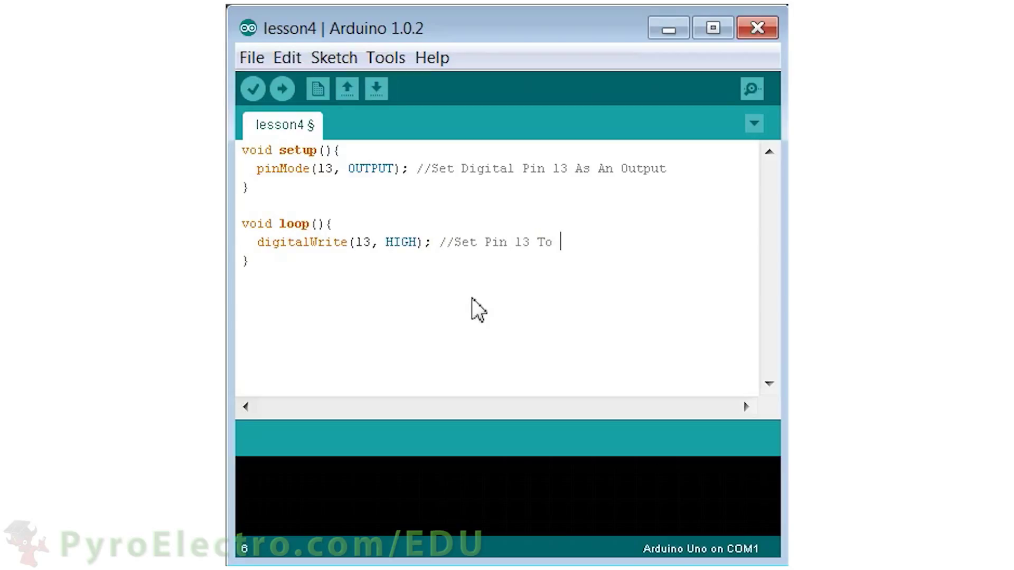
{"action": "type", "text": "Logic 1"}
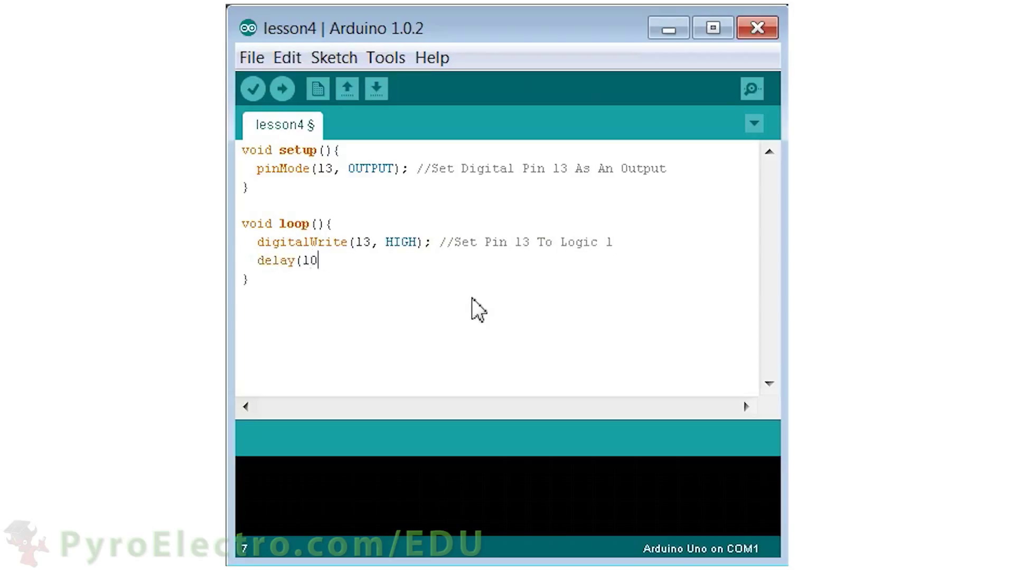
{"action": "type", "text": "00);"}
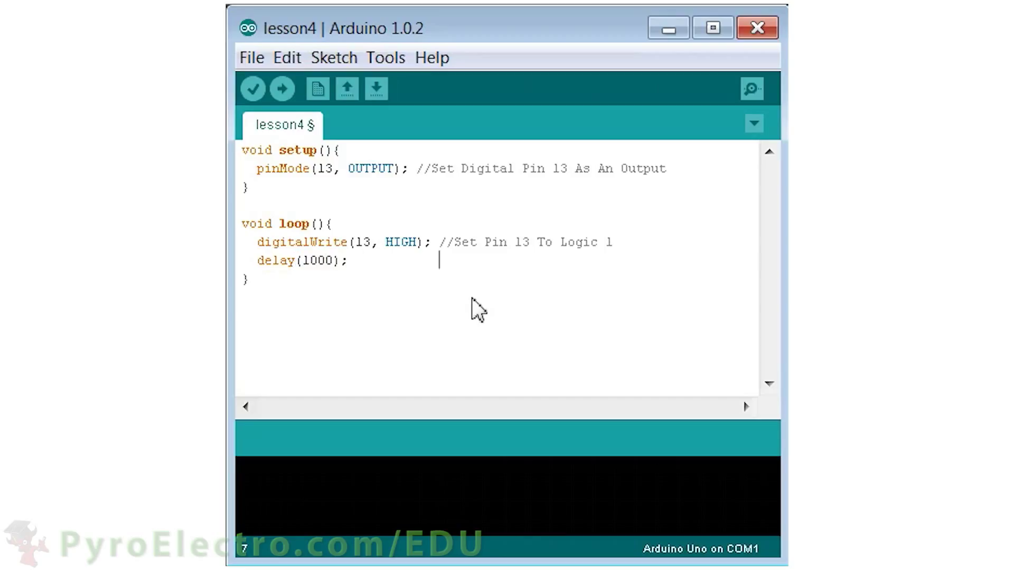
{"action": "type", "text": "//Wait For 1,000"}
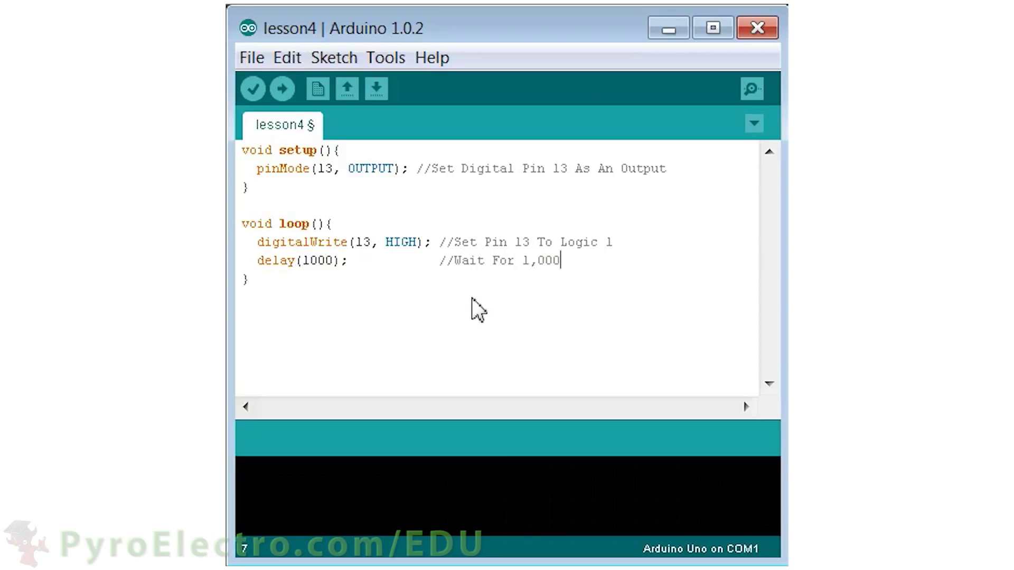
{"action": "type", "text": "milliseconds"}
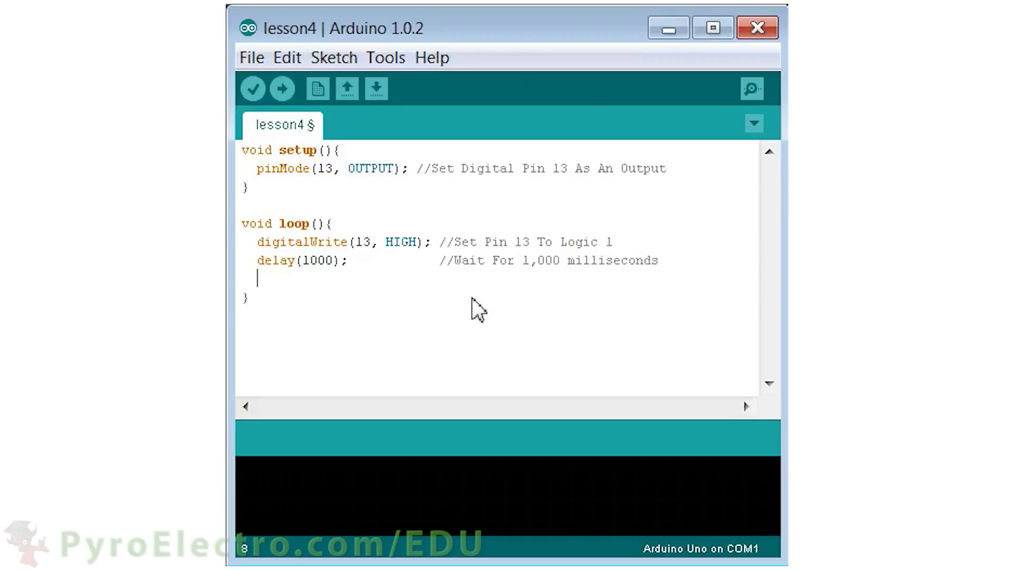
{"action": "type", "text": "digitalWrite(13,"}
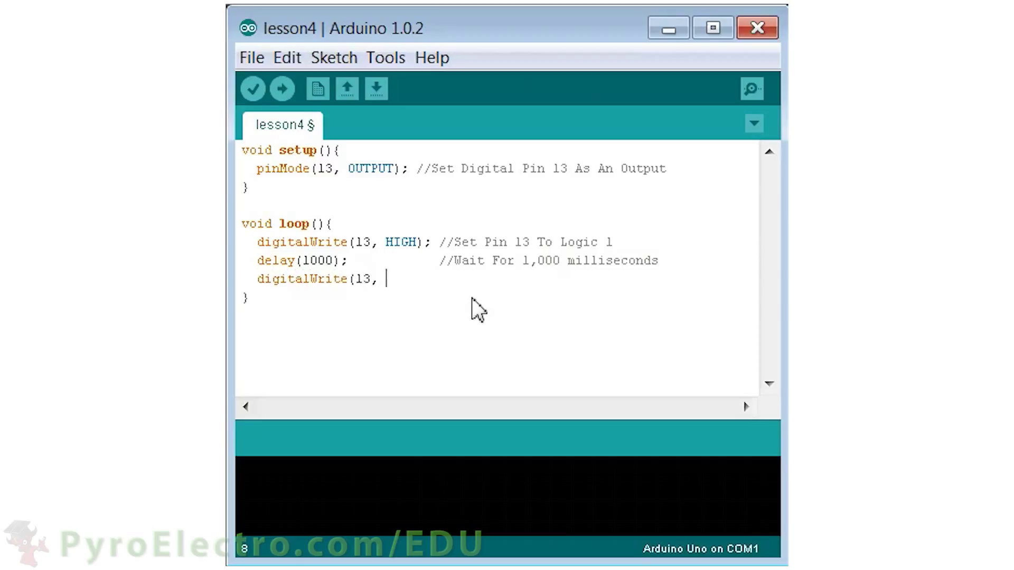
{"action": "type", "text": "LOW);  //Set Pin"}
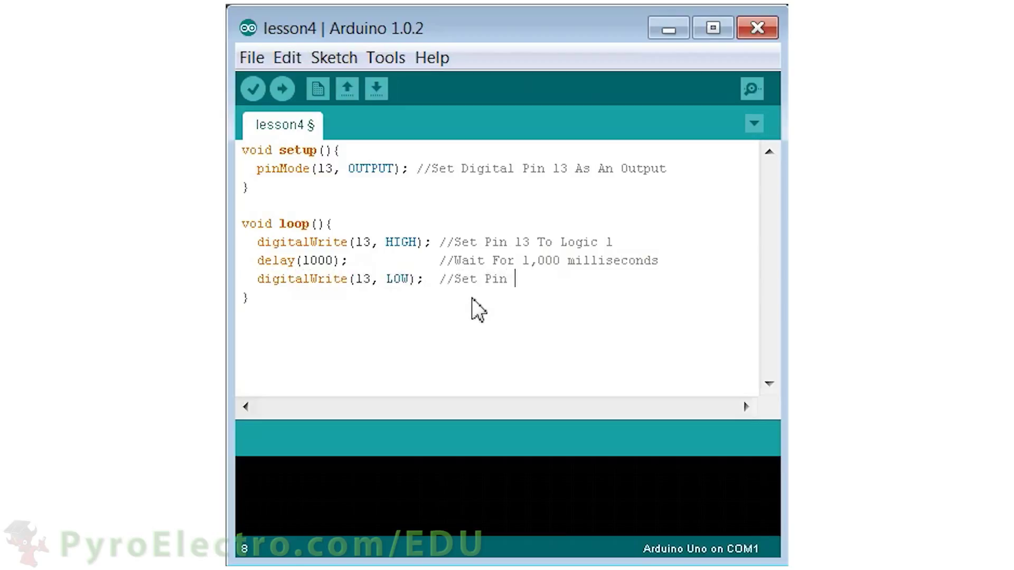
{"action": "type", "text": "13 To Logic 0"}
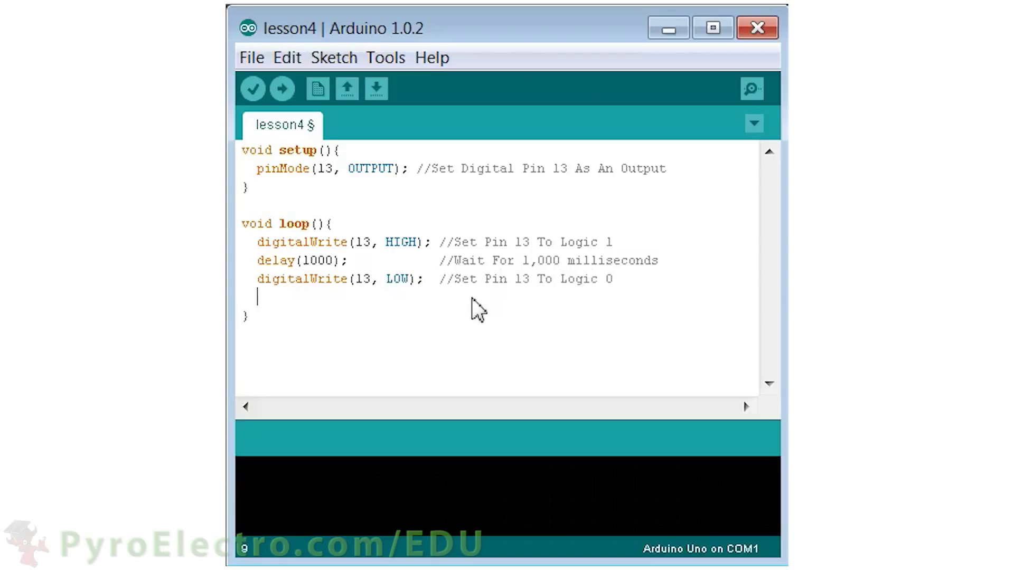
{"action": "type", "text": "delay(1000);"}
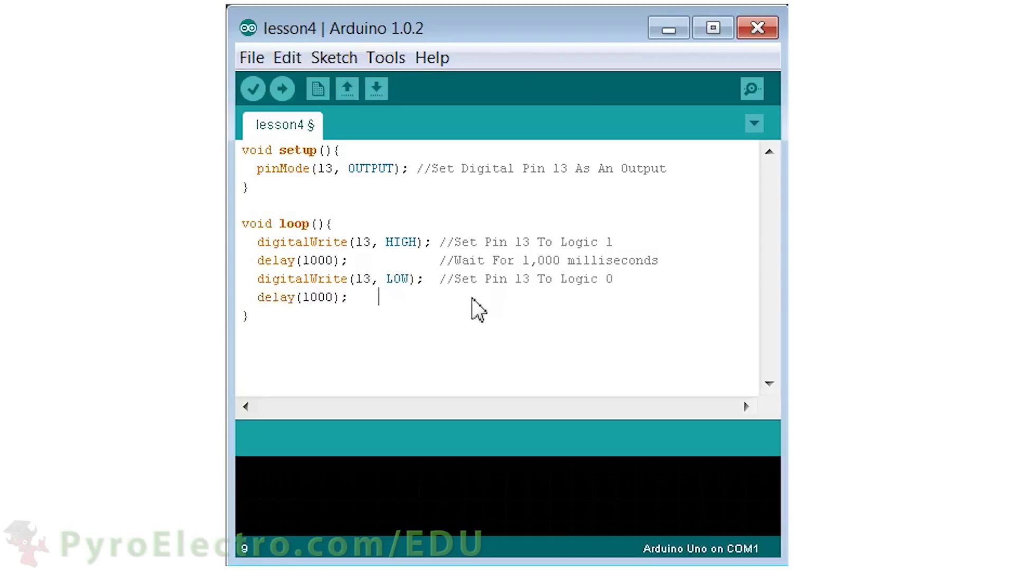
{"action": "type", "text": "//Wait For 1,000 milliseconds"}
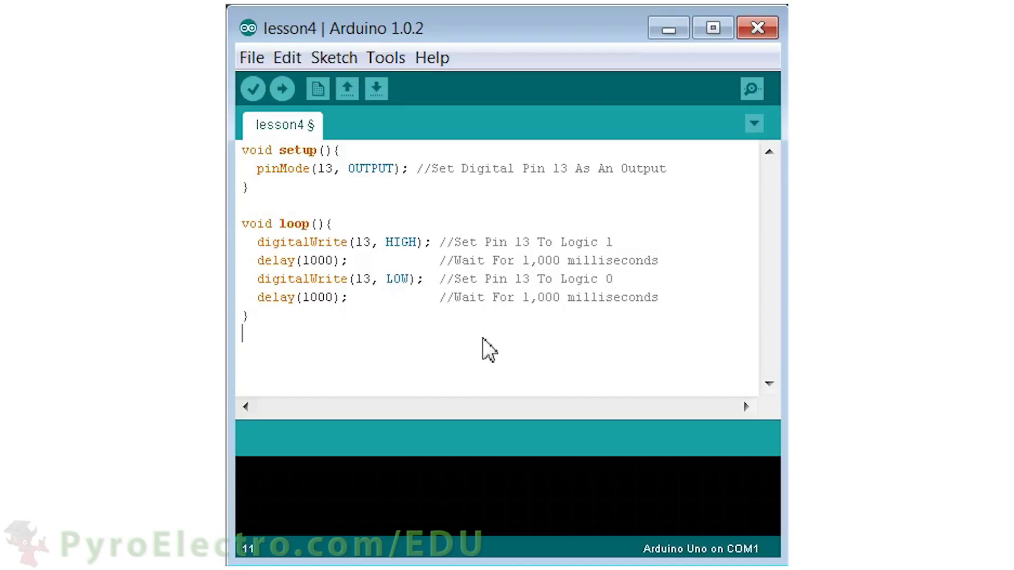
{"action": "mouse_move", "coordinate": [252, 88]}
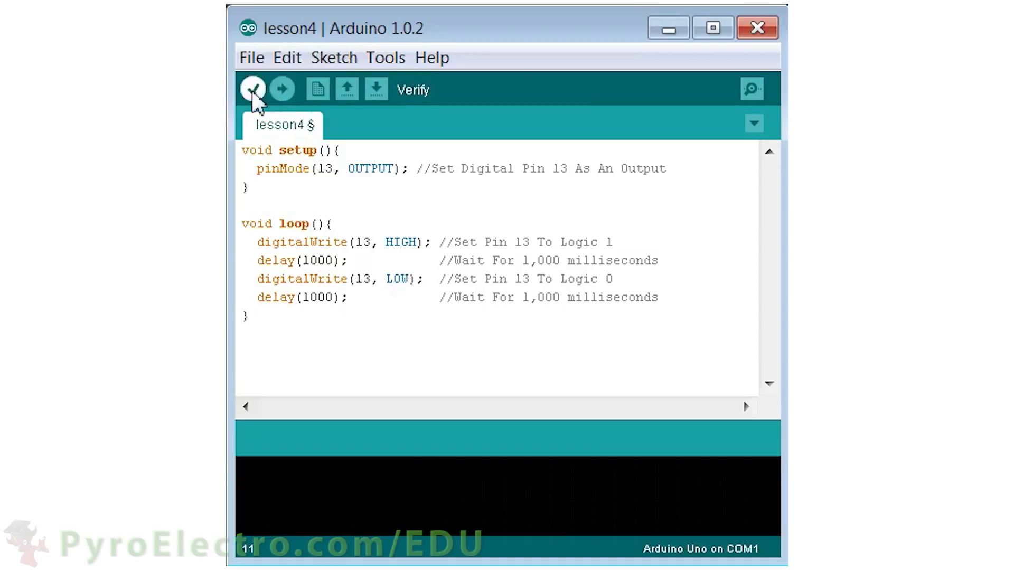
Verify the lesson4 sketch compiles (1,076 bytes) and save the new lesson4b sketch.
{"action": "left_click", "coordinate": [252, 89]}
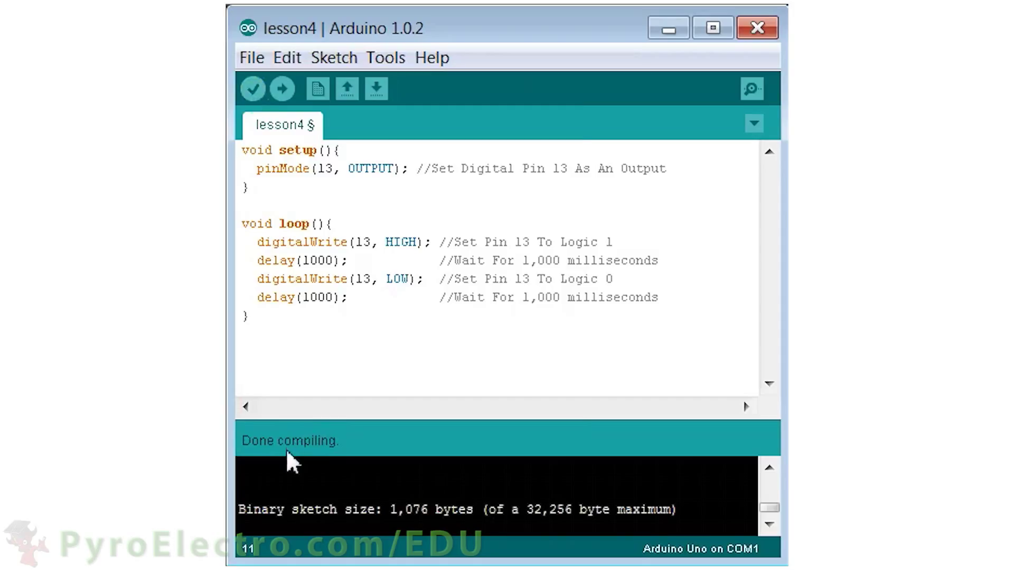
{"action": "key", "text": "ctrl+s"}
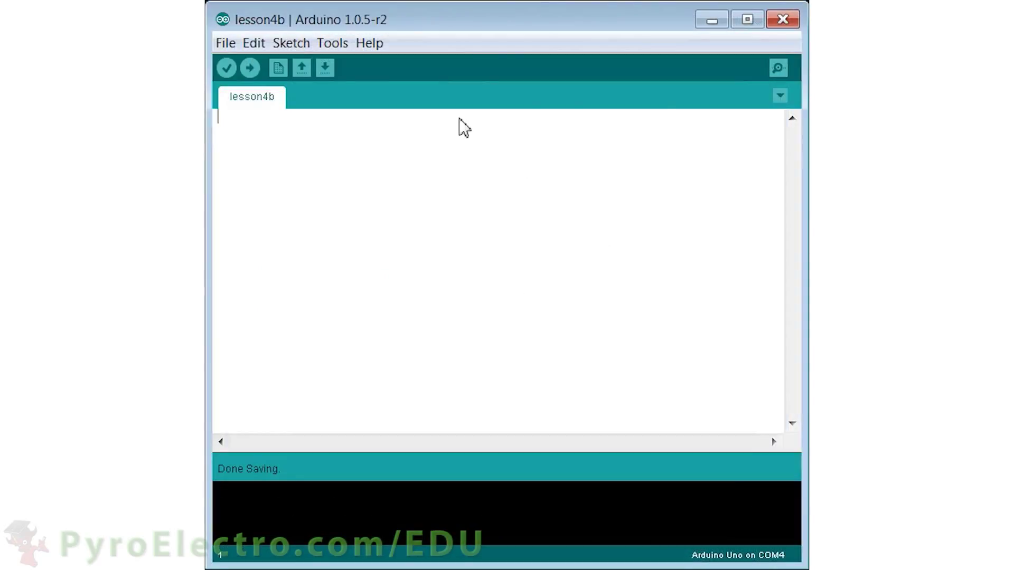
Declare unsigned long past_time = 0 and set pin 8 as an input in setup().
{"action": "type", "text": "void setup(){"}
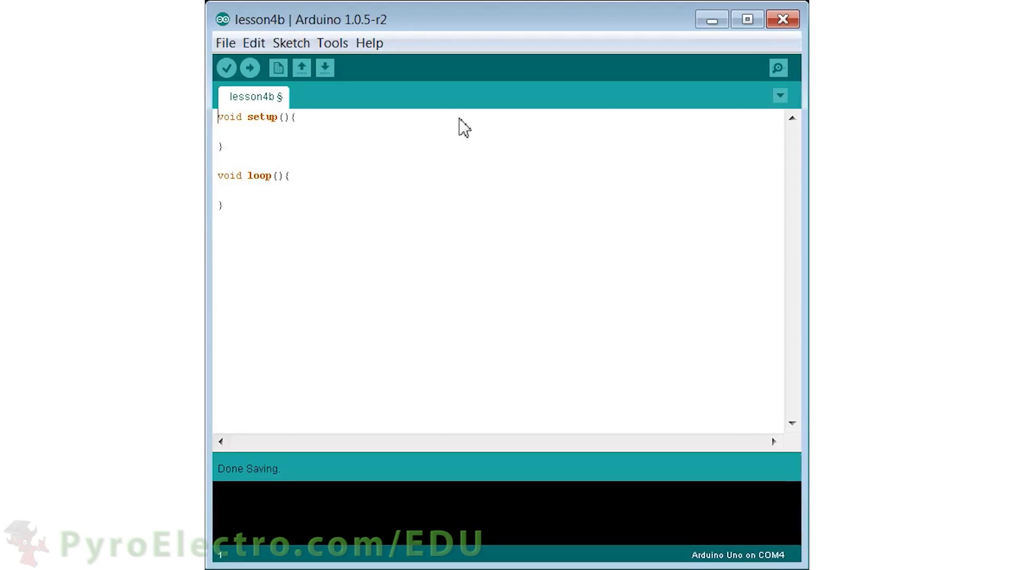
{"action": "type", "text": "unsigned long past_time = 0;"}
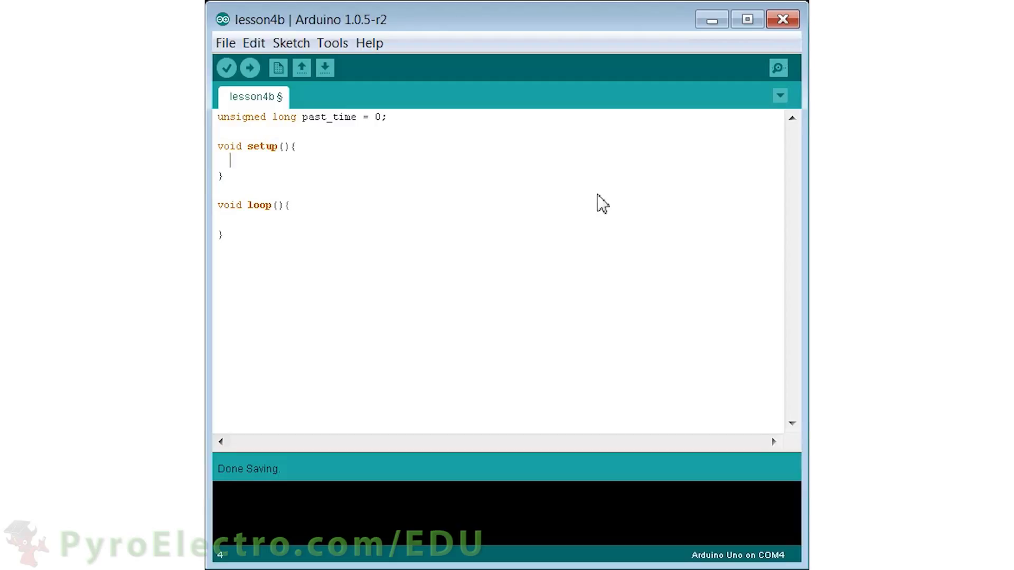
{"action": "type", "text": "pinMode(8, INPUT);"}
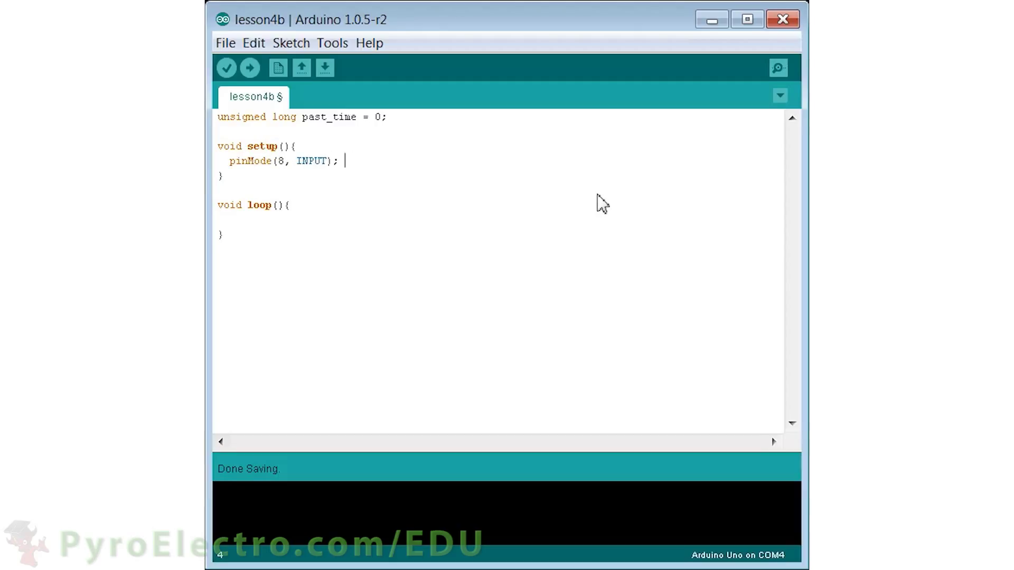
{"action": "type", "text": "//Set Digital Pin 8 As An Input"}
{"action": "type", "text": "pinMode(13, OUTPUT); //"}
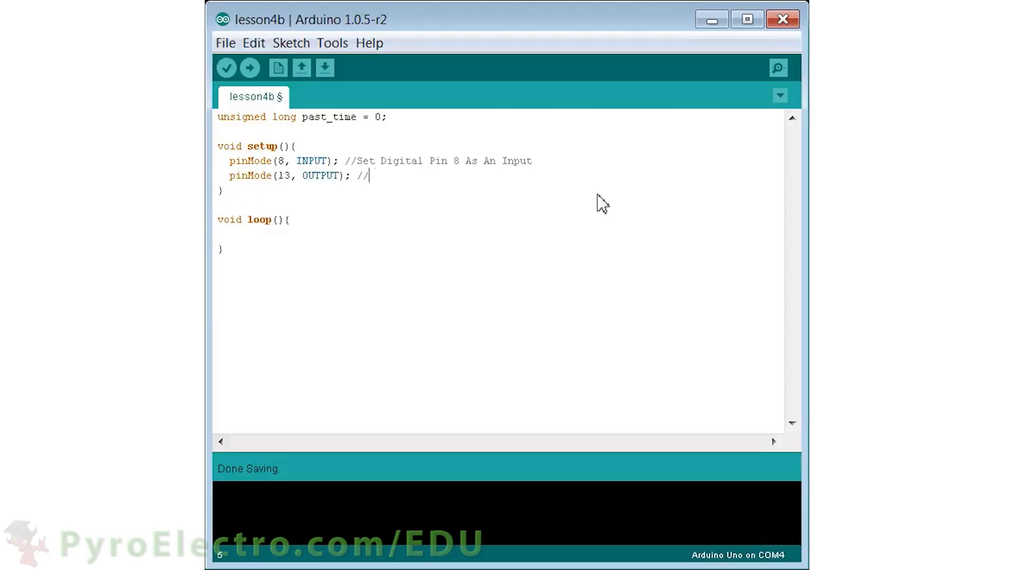
Set pin 13 as an output driven HIGH initially, and start loop's button-pressed comment.
{"action": "type", "text": "Set Digital Pin 13 As"}
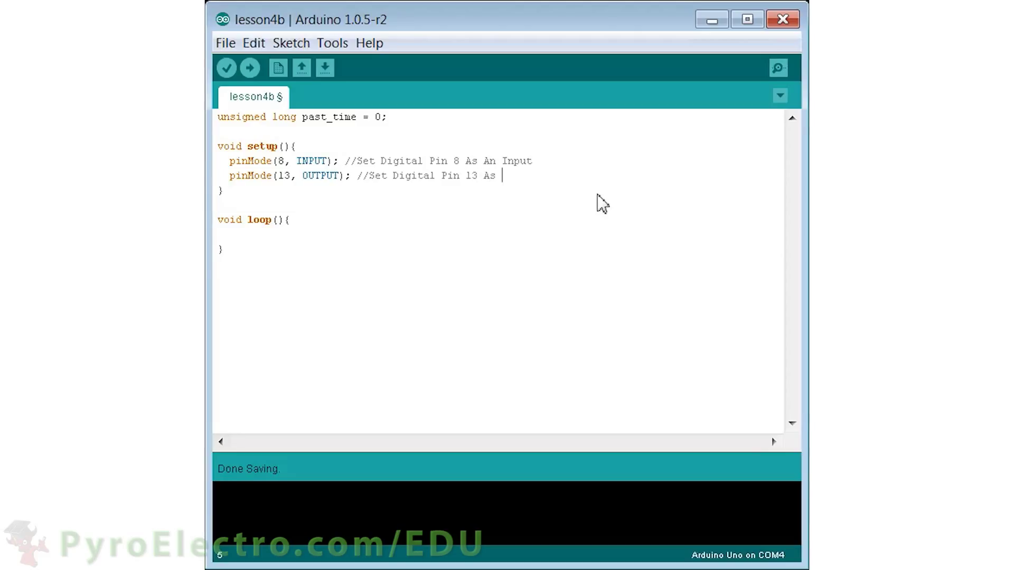
{"action": "type", "text": "An Output"}
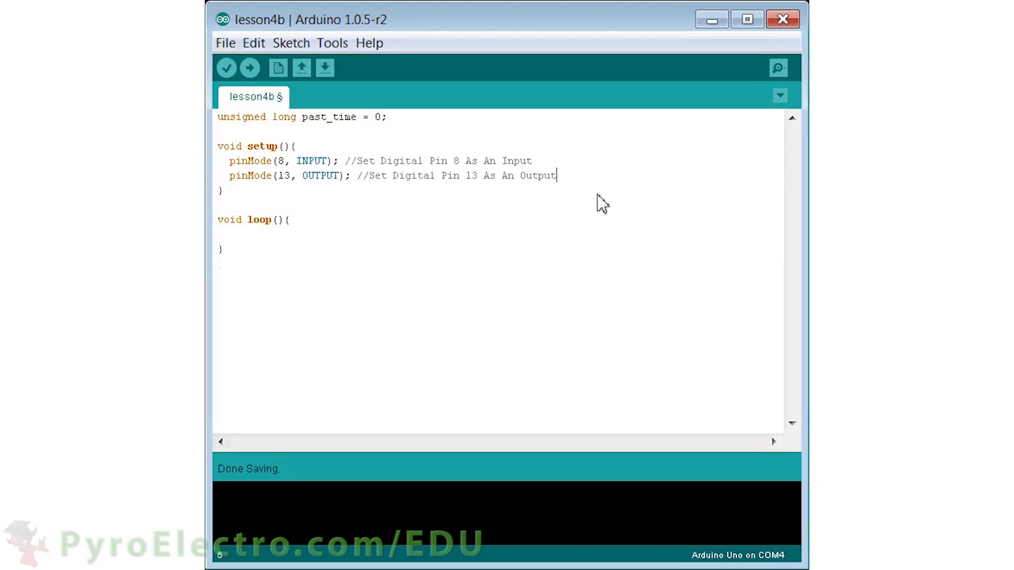
{"action": "type", "text": "digitalWrite(13, HI"}
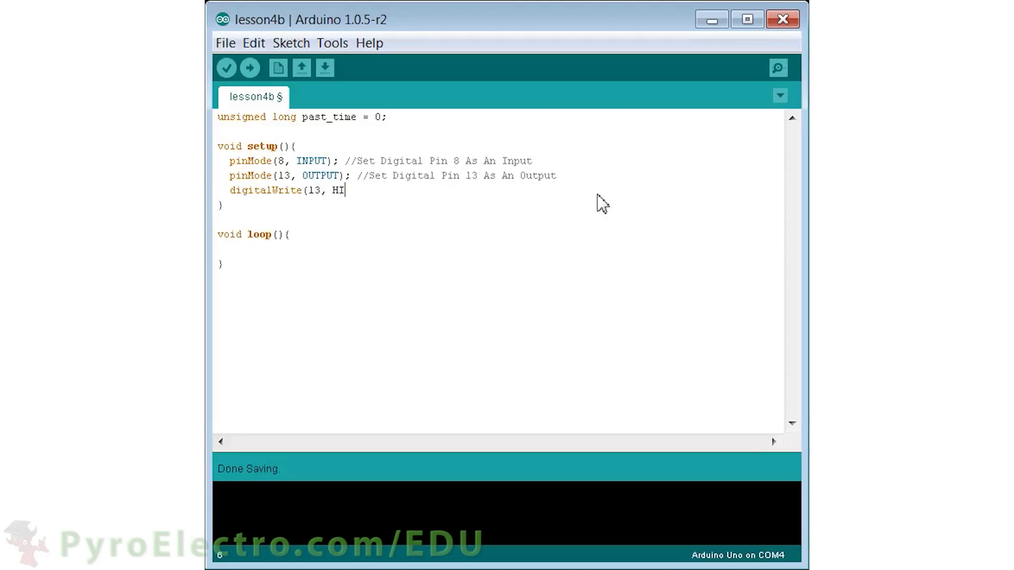
{"action": "type", "text": "GH);  //Set Pin 13 To"}
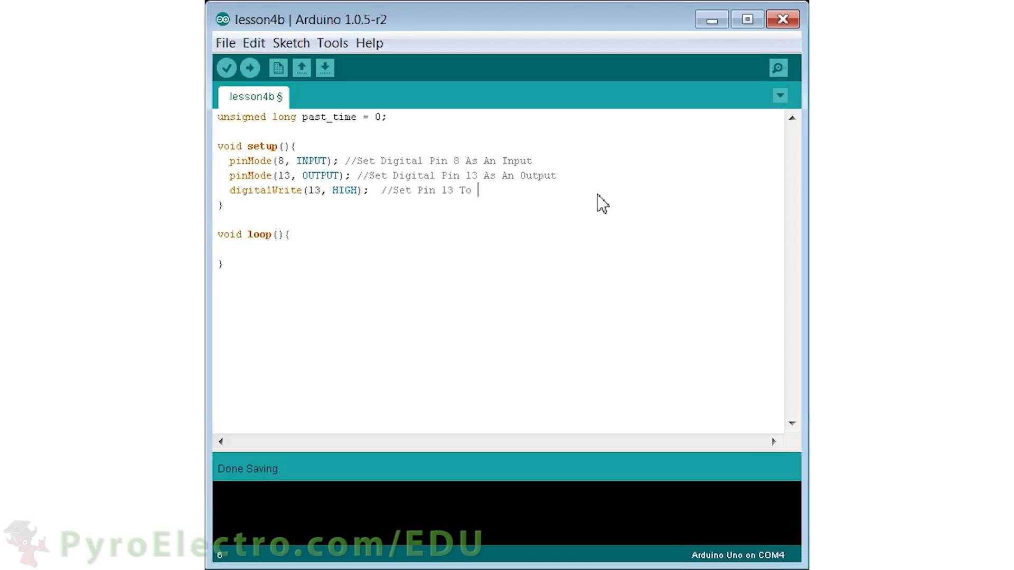
{"action": "type", "text": "Logic 1 Initially"}
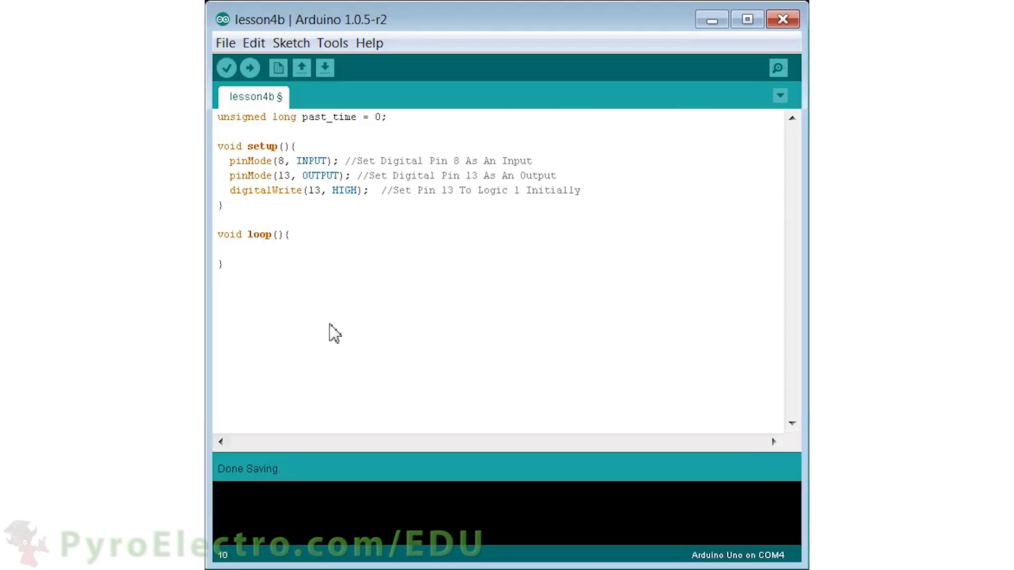
{"action": "type", "text": "//Was The Button Pressed?"}
{"action": "type", "text": "int buttonState = digi"}
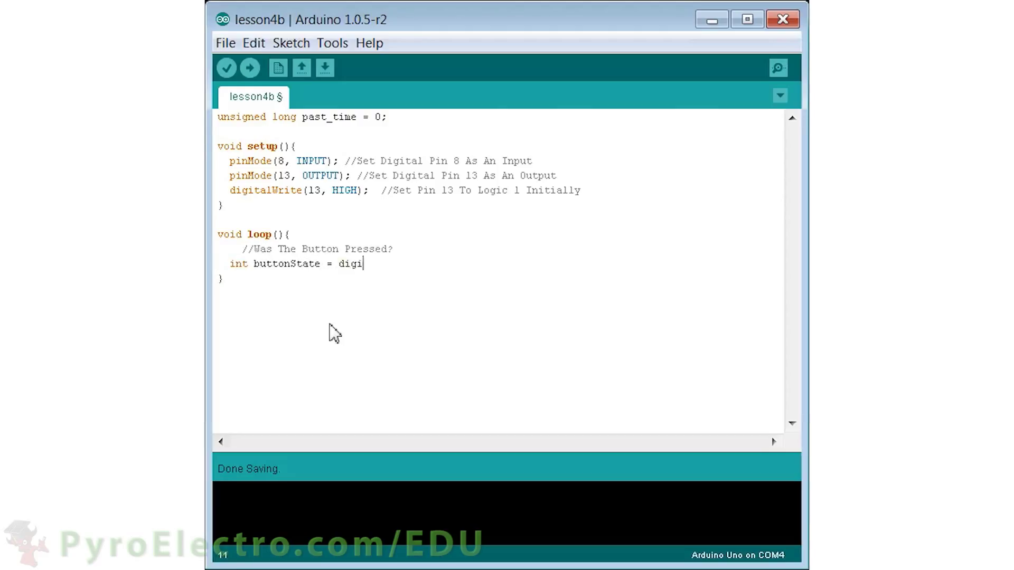
Read pin 8 into buttonState and, if it equals 0, write pin 13 LOW and store millis() in past_time.
{"action": "type", "text": "talRead(8); //Read Pin 8's Input"}
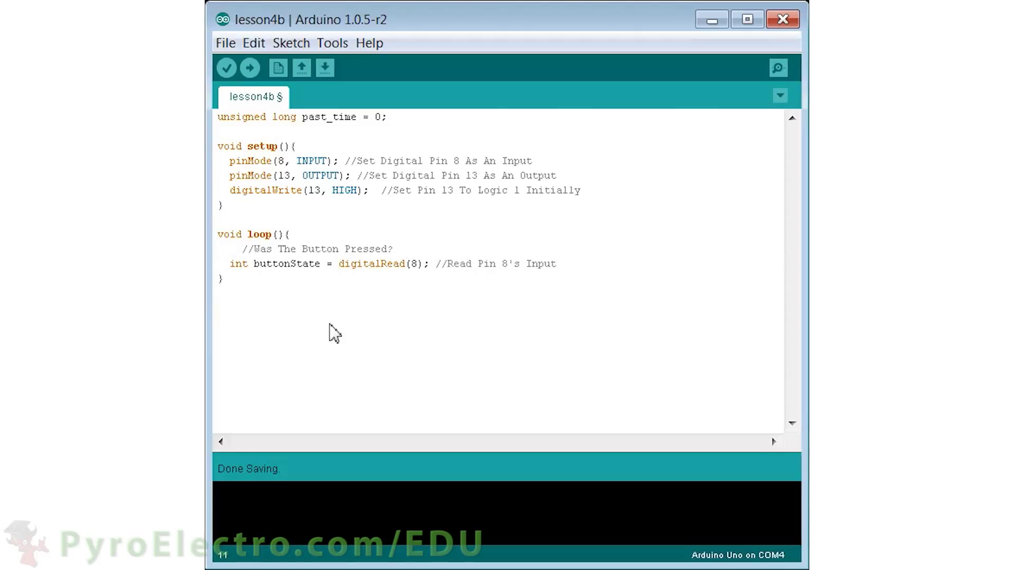
{"action": "type", "text": "if( buttonState == 0 ){    //If Pin8's Input Is Logic 0..."}
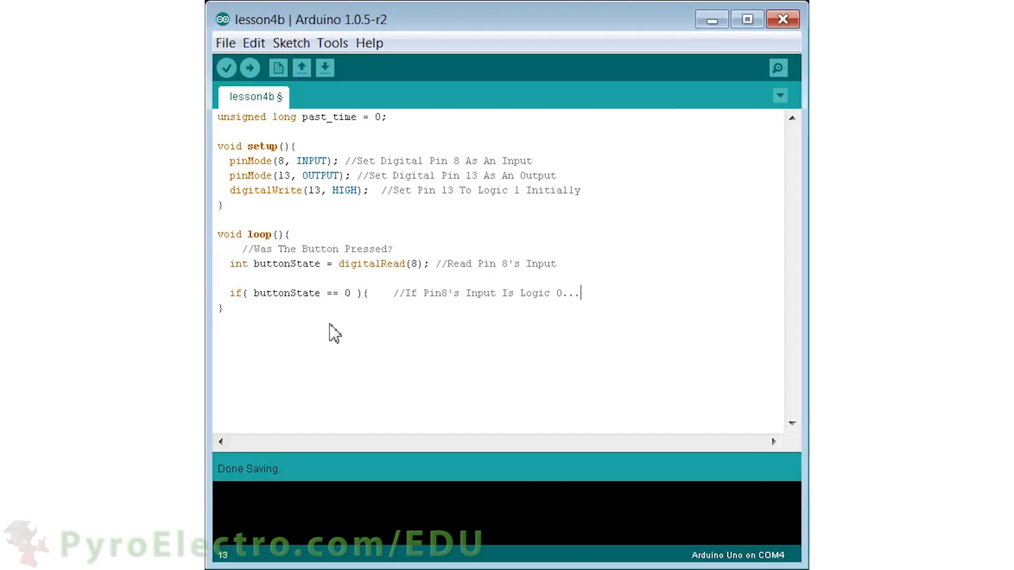
{"action": "key", "text": "Return"}
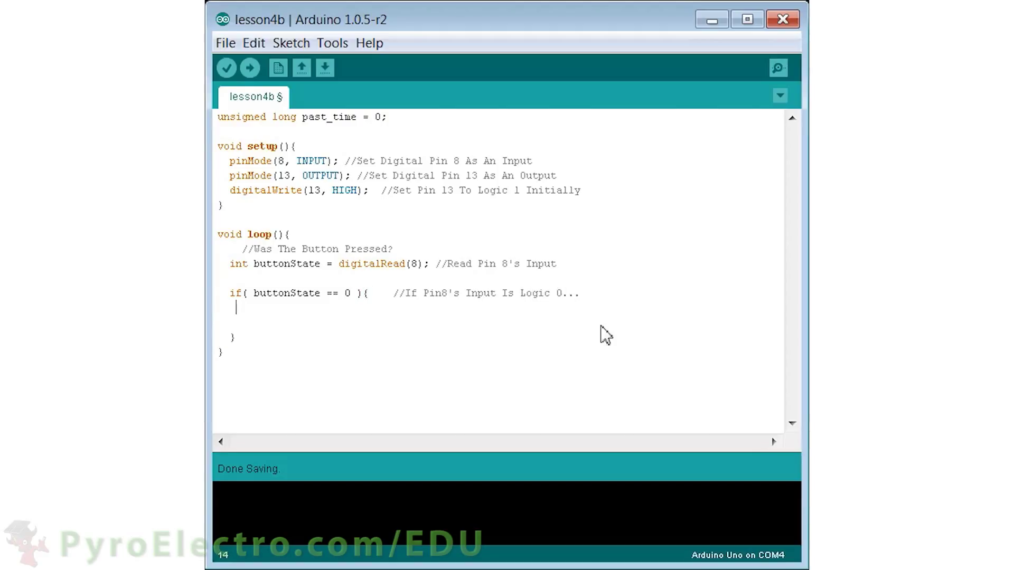
{"action": "type", "text": "digitalWrite(13, LOW);    //Set Pin 13 To Logic 0"}
{"action": "left_click", "coordinate": [412, 322]}
{"action": "type", "text": "past_time = millis();    //Store The Time In Milliseconds"}
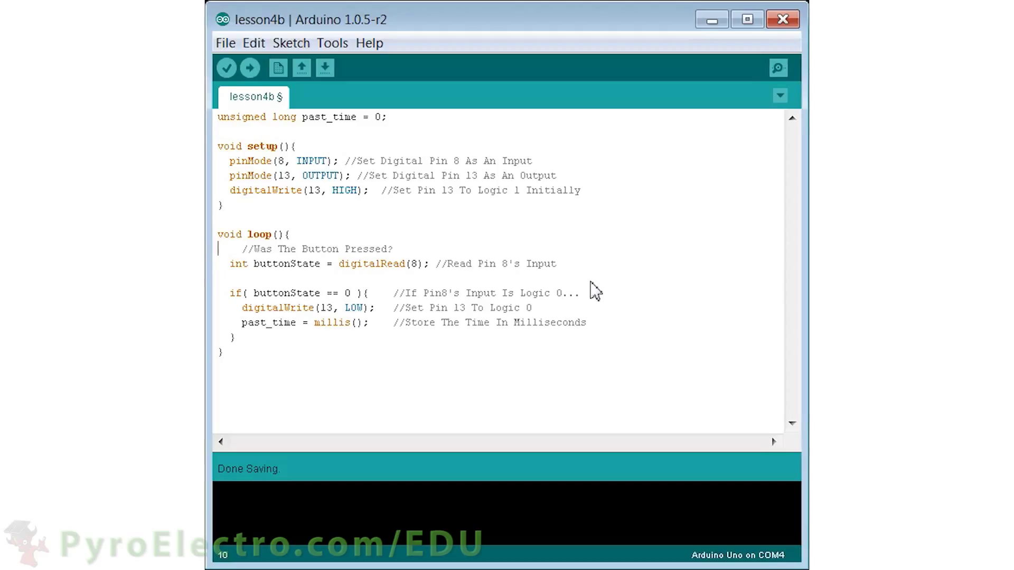
Add a commented check if(past_time+1000 == millis()) that writes pin 13 HIGH.
{"action": "type", "text": "//Is I"}
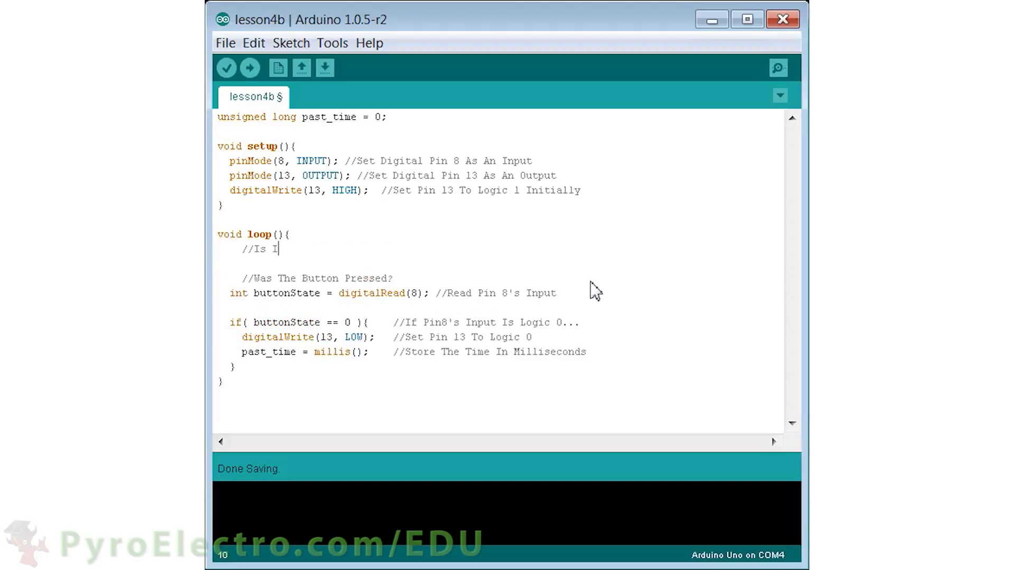
{"action": "type", "text": "t Time To Turn The LED On?"}
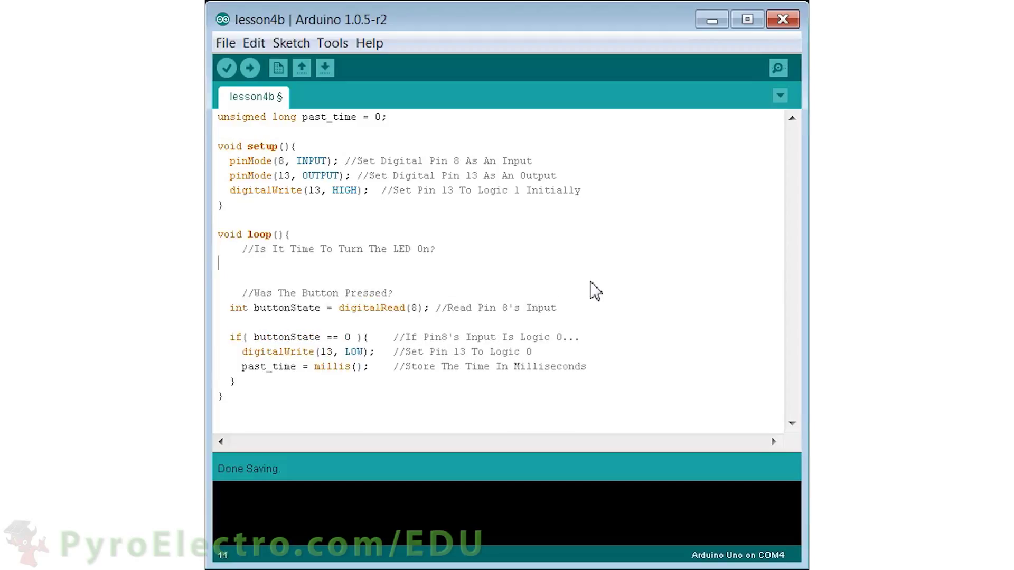
{"action": "type", "text": "if(past_time+1000 == millis()){"}
{"action": "type", "text": "digitalWrite(13, HIGH); //Set Pin 13 To L"}
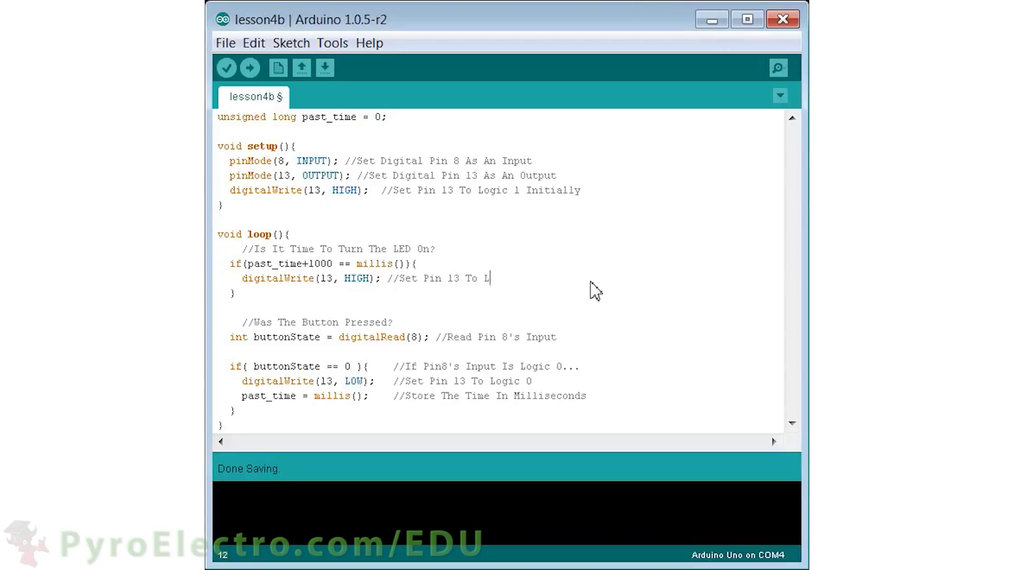
{"action": "type", "text": "ogic 1"}
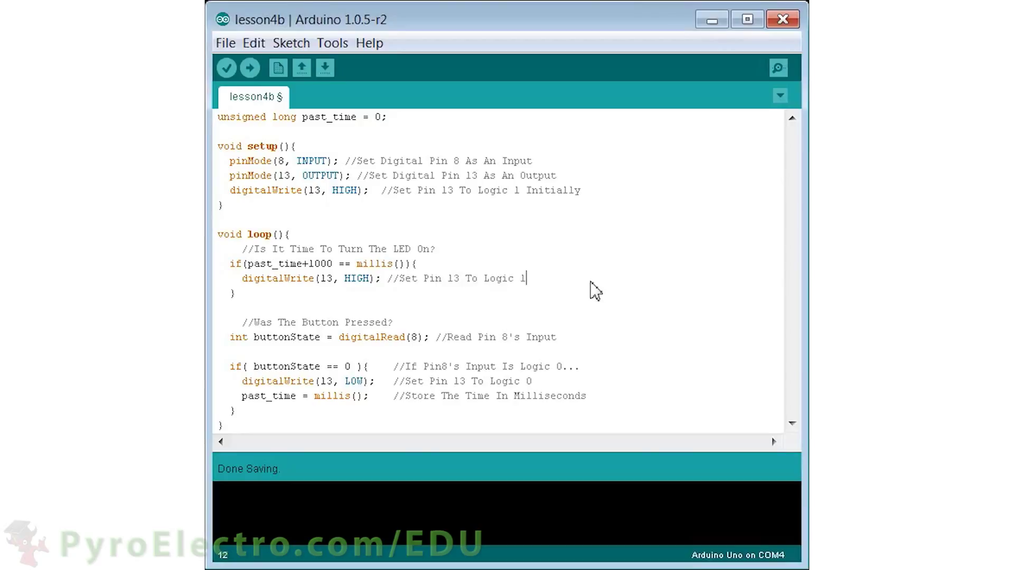